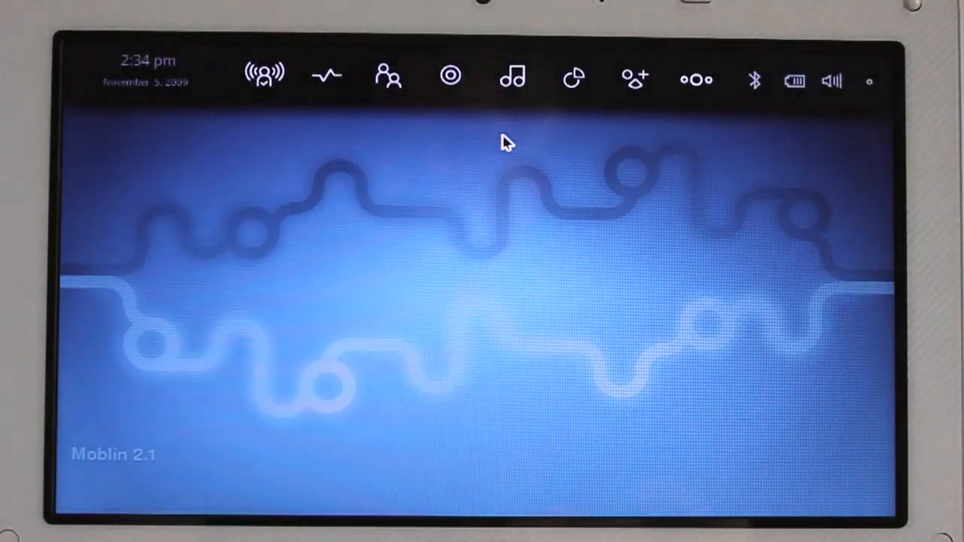
pyautogui.moveTo(264, 75)
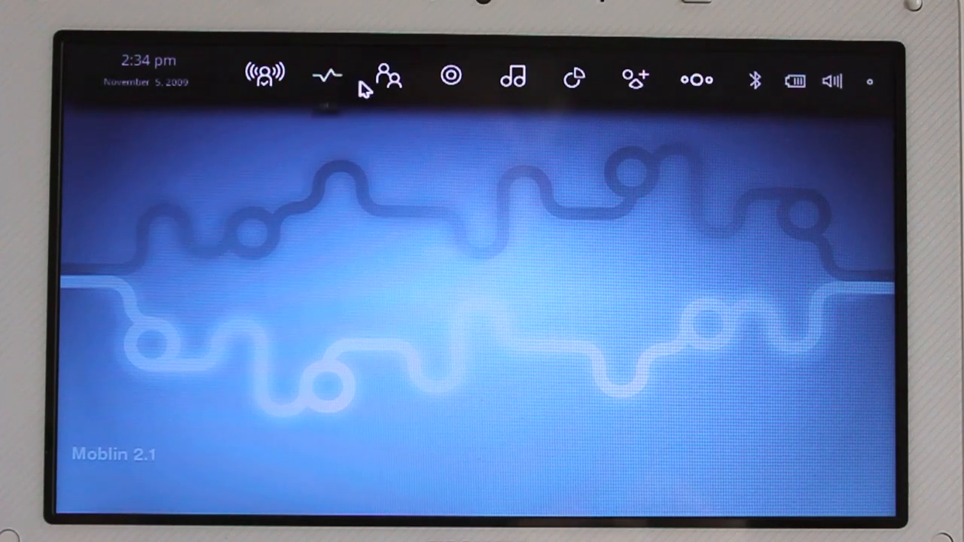
pyautogui.moveTo(389, 78)
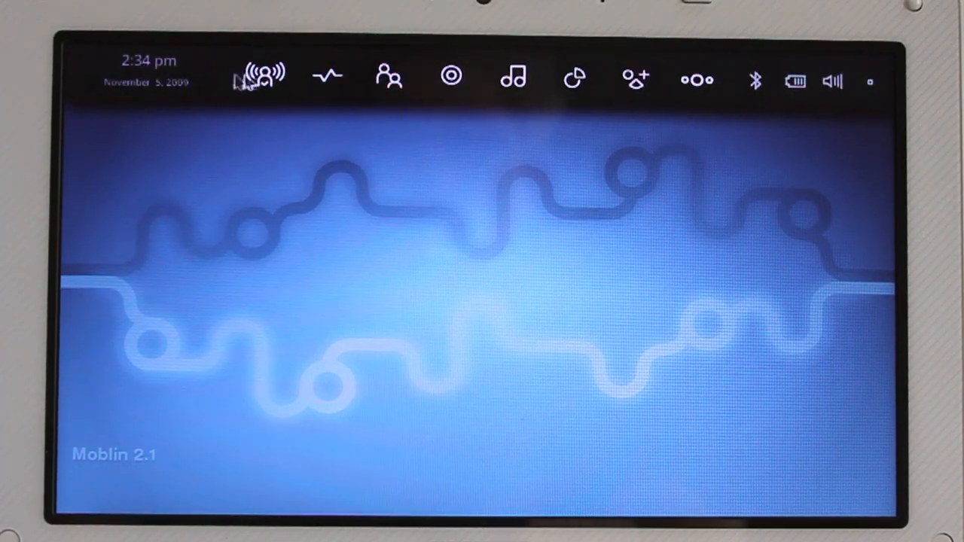
# - Show the MyZone home panel with the welcome note, appointments and web/twitter updates
pyautogui.click(262, 74)
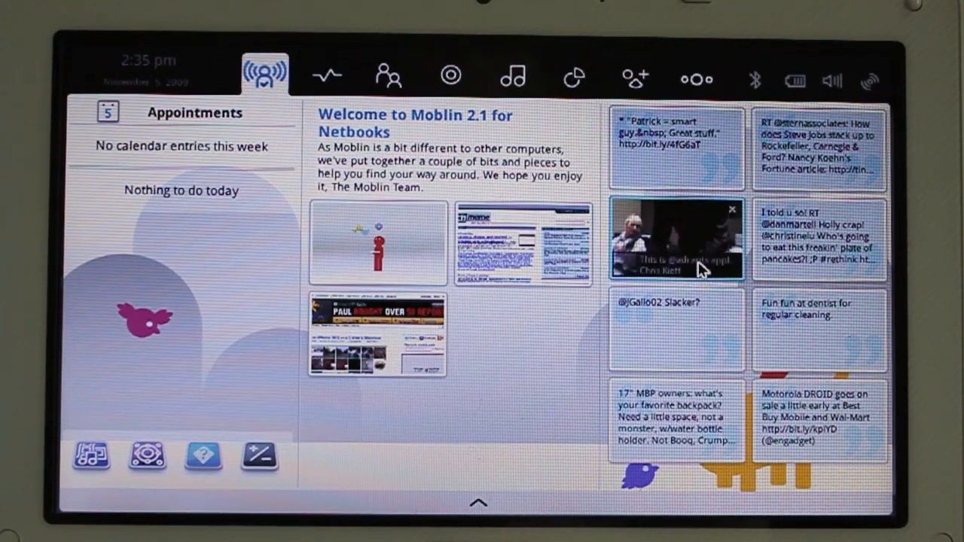
pyautogui.moveTo(693, 243)
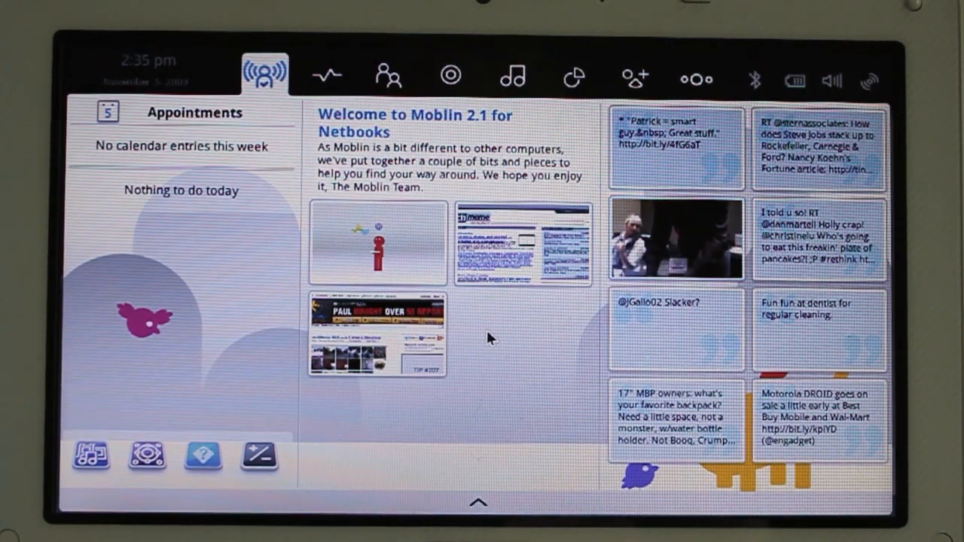
pyautogui.moveTo(440, 286)
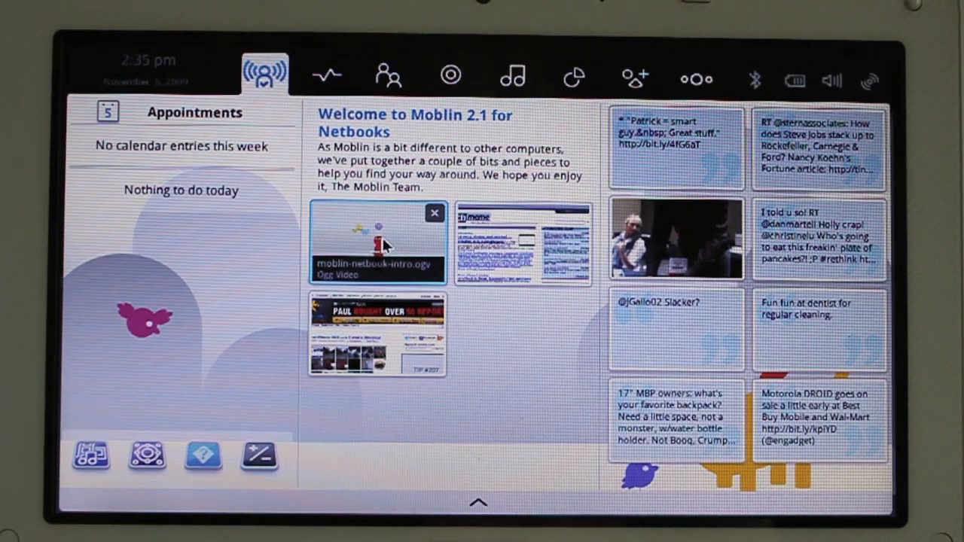
# - Launch the Moblin intro video tile into the media player and view the empty audio library section
pyautogui.click(376, 241)
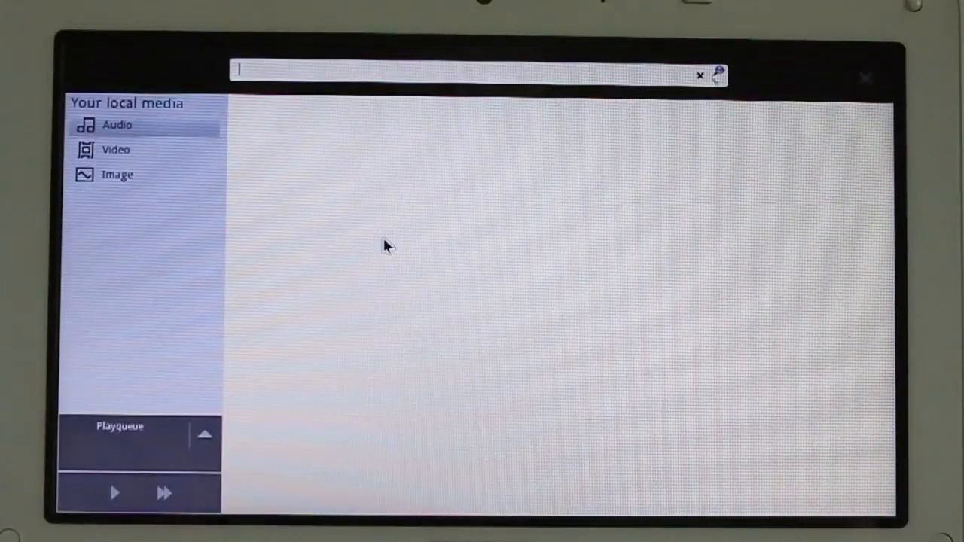
pyautogui.click(114, 149)
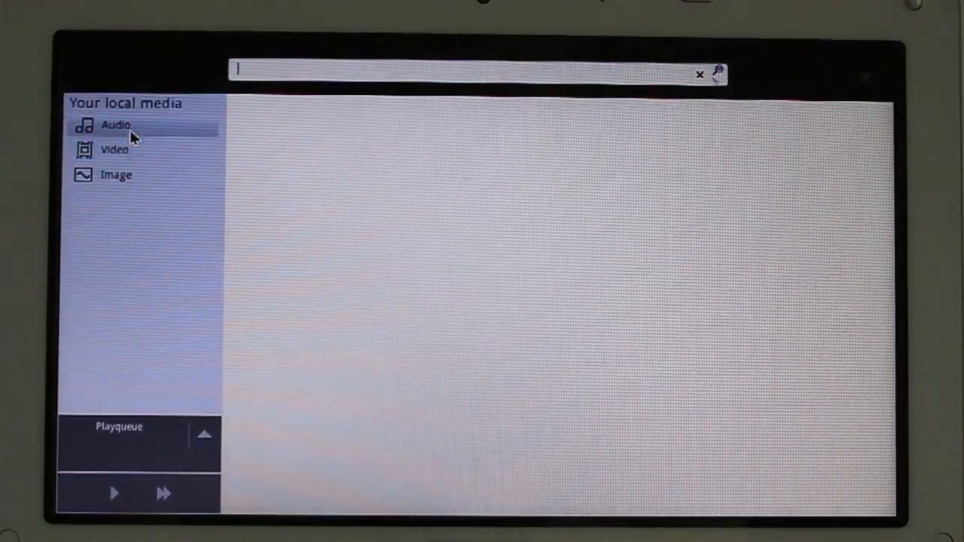
pyautogui.click(115, 175)
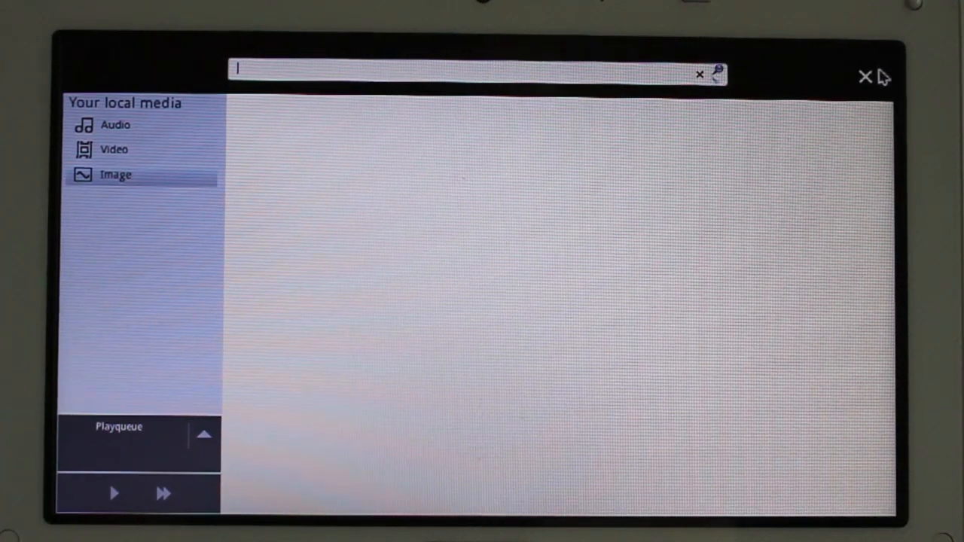
# - Close the media player and read down and back up the jkOnTheRun front page in the browser
pyautogui.click(865, 77)
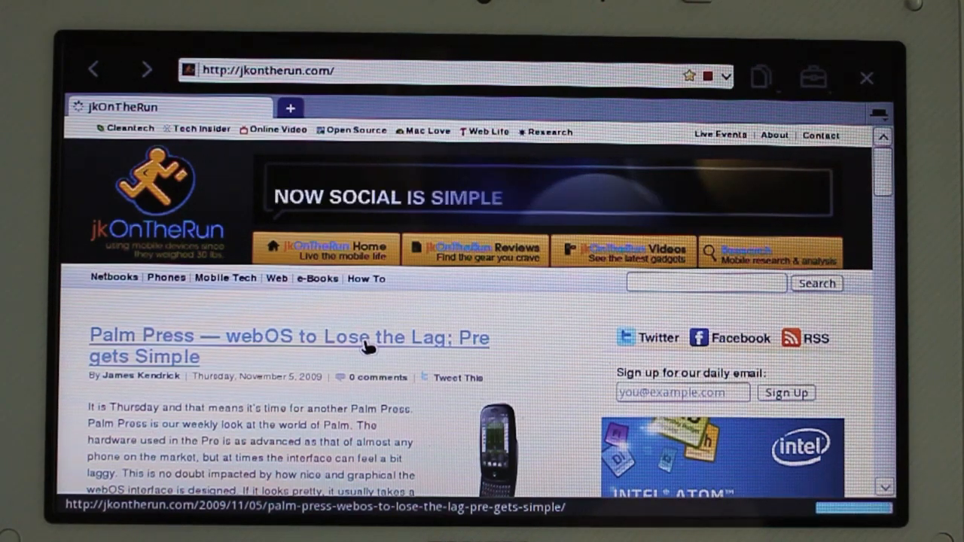
pyautogui.scroll(-3)
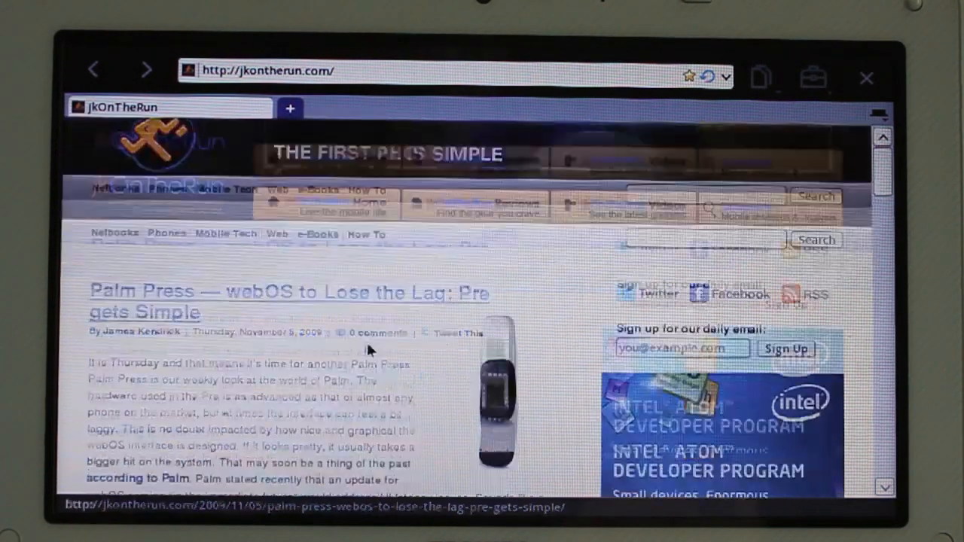
pyautogui.scroll(-3)
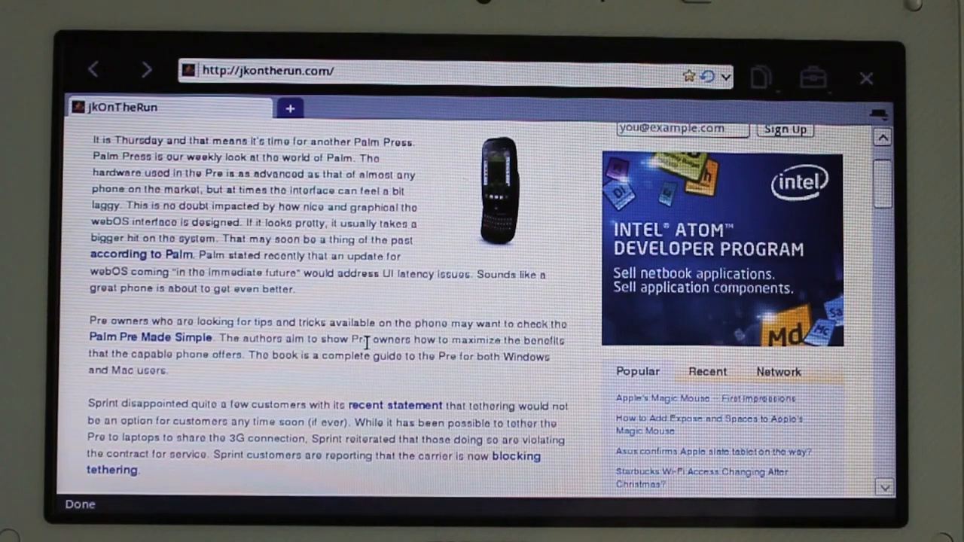
pyautogui.scroll(3)
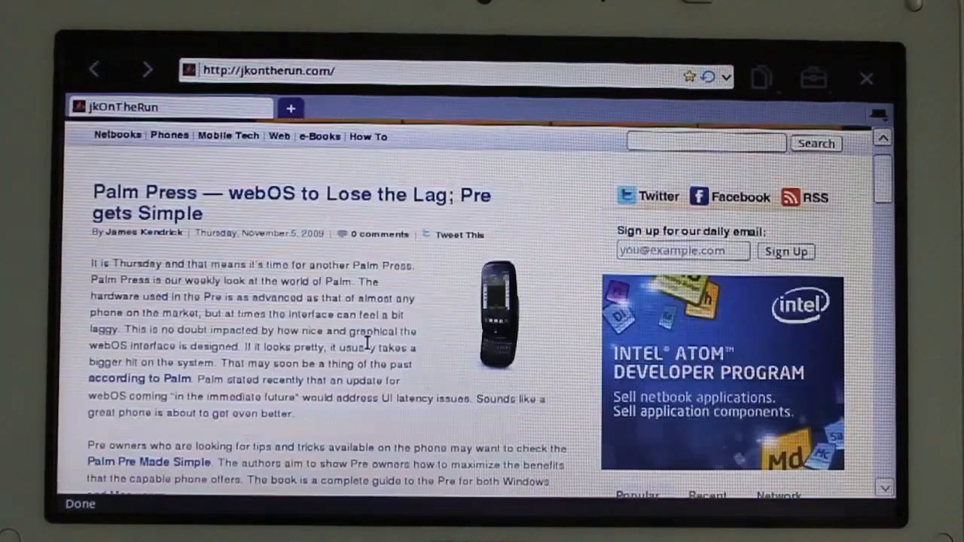
pyautogui.scroll(3)
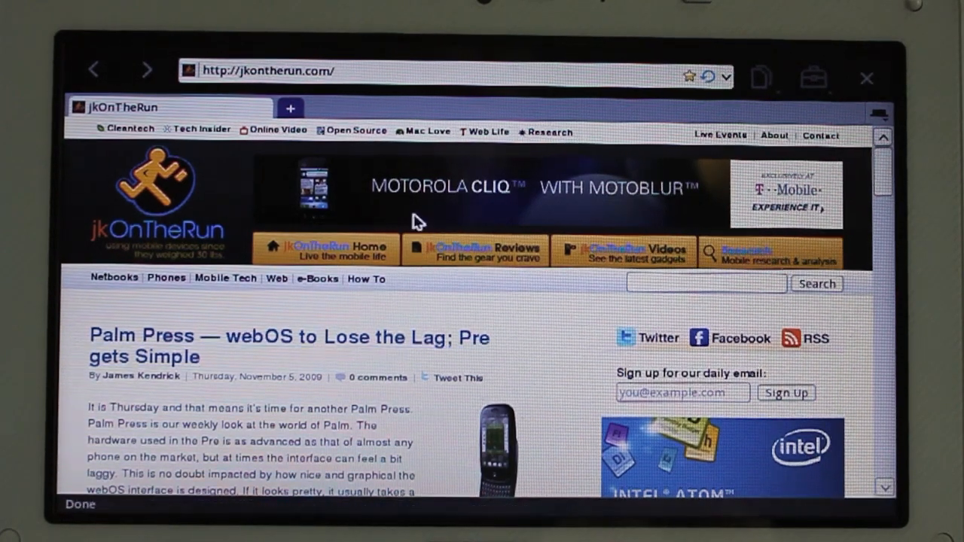
# - Add a new tab and load Techmeme from the Favorite pages thumbnails
pyautogui.click(290, 109)
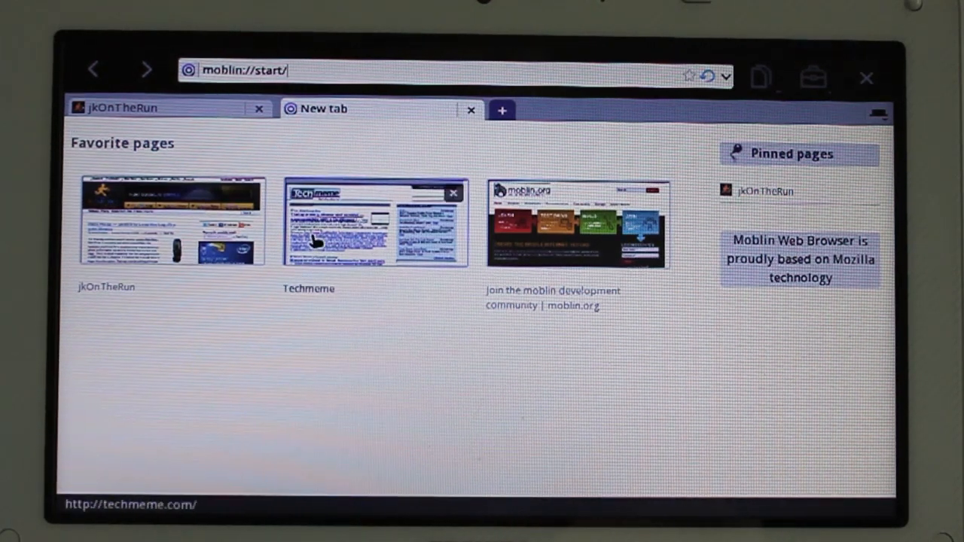
pyautogui.click(374, 223)
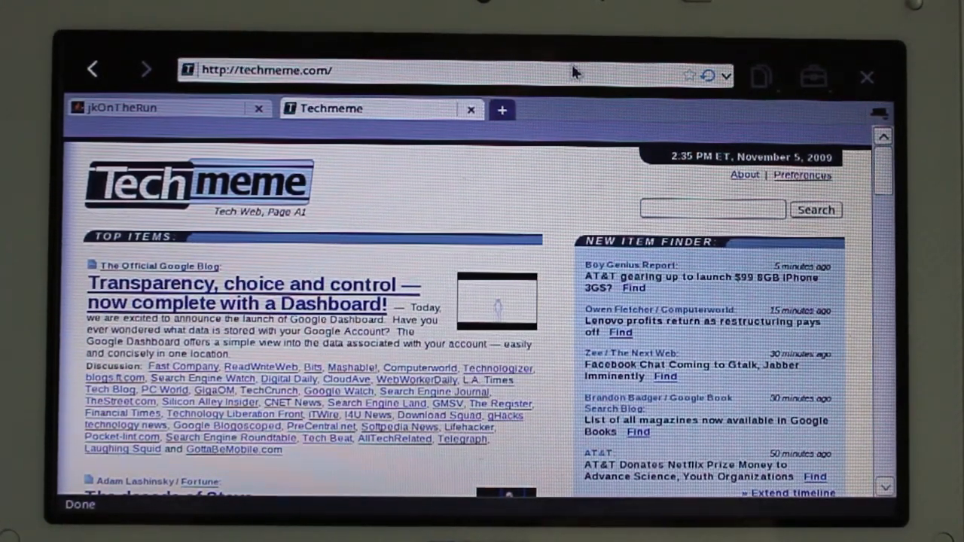
# - From the browser tools menu bring up the Add-ons manager and switch to the Themes category
pyautogui.click(814, 77)
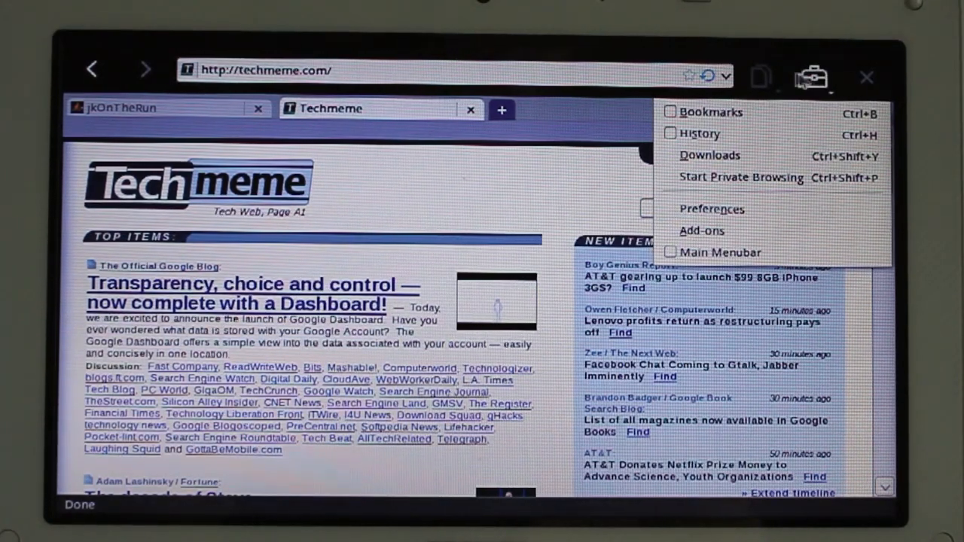
pyautogui.click(762, 76)
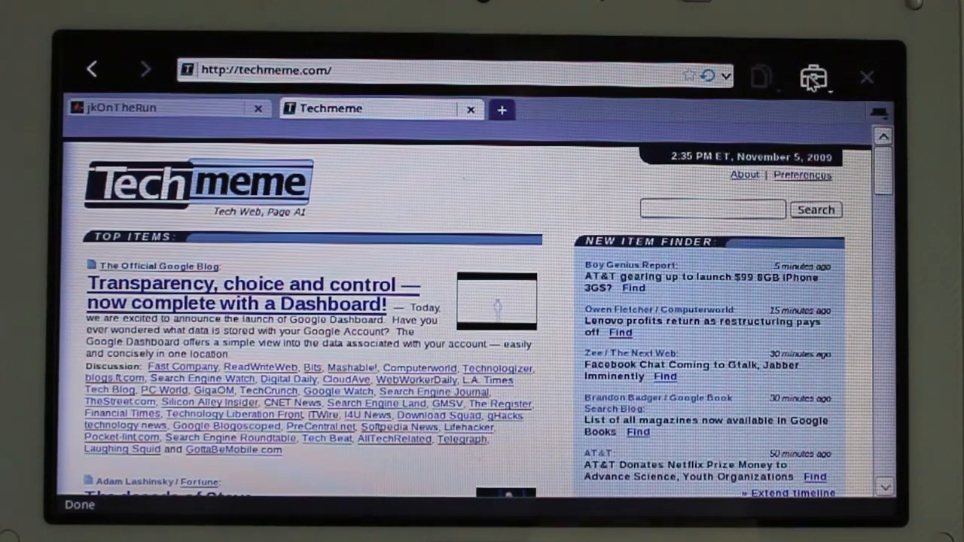
pyautogui.click(814, 77)
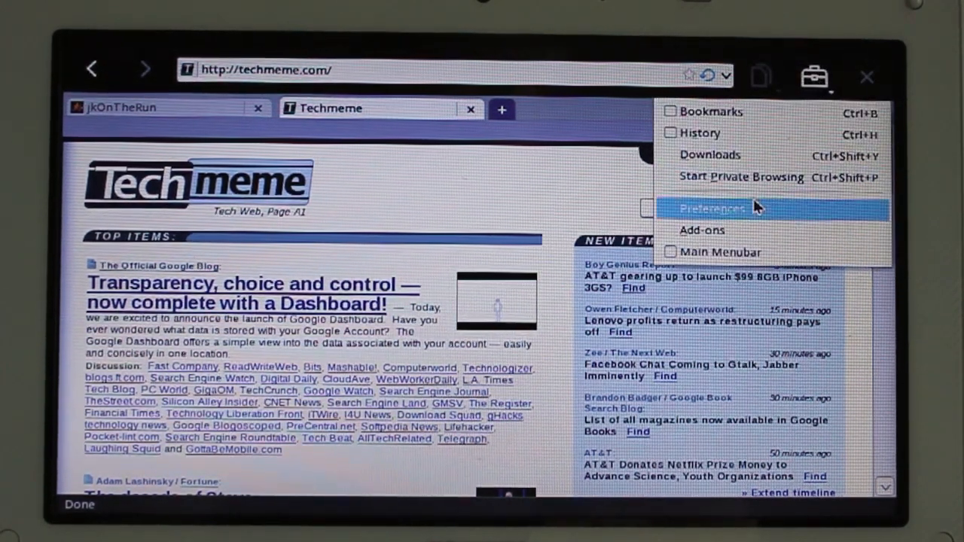
pyautogui.click(701, 230)
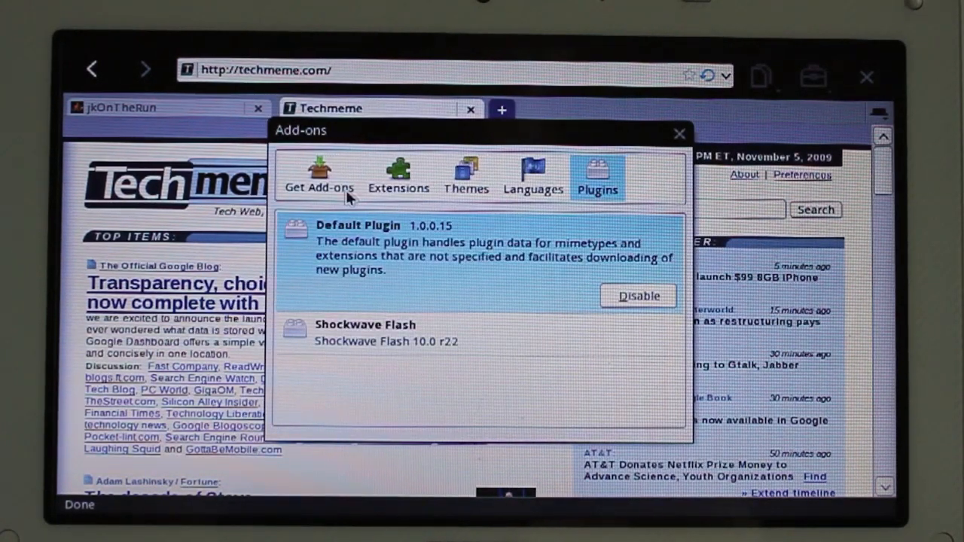
pyautogui.click(466, 178)
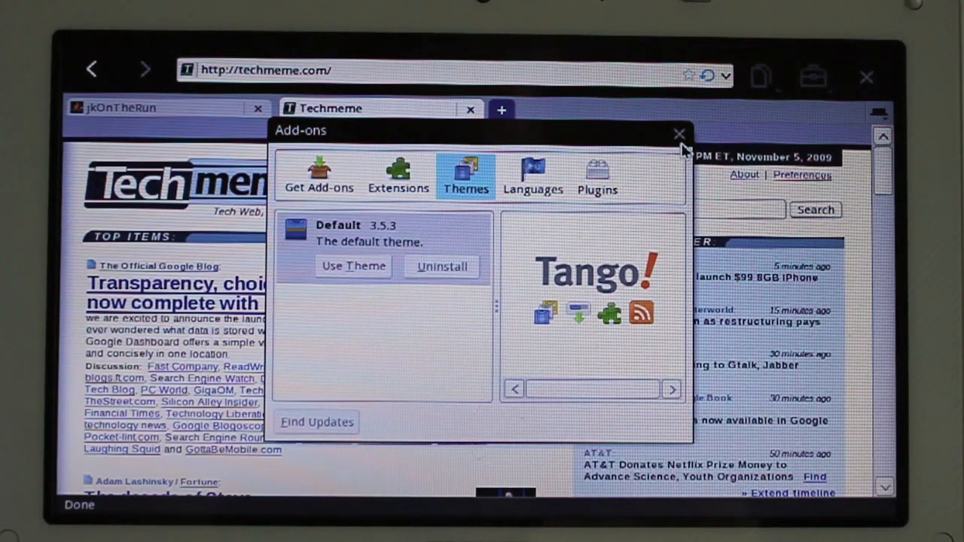
pyautogui.moveTo(681, 134)
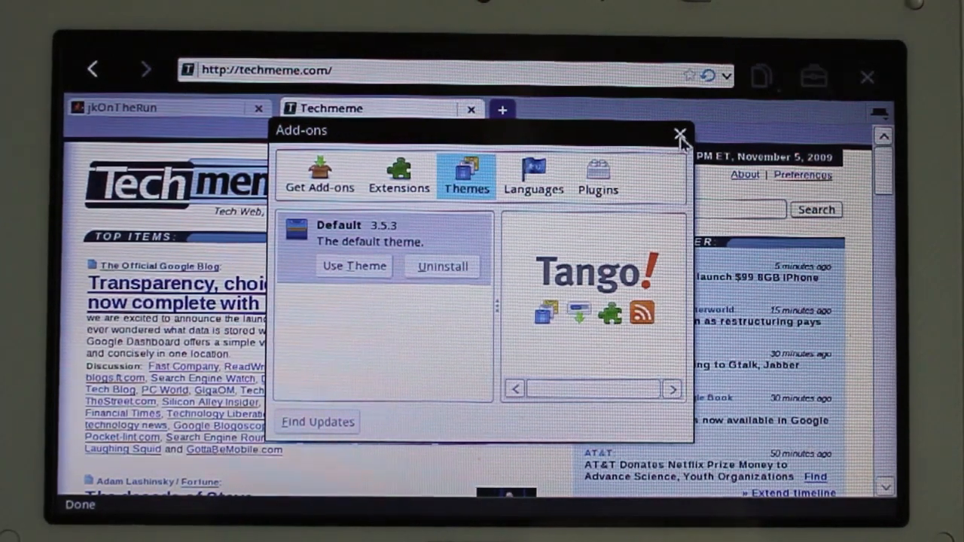
# - Dismiss the Add-ons dialog and show the People panel with its empty contact grid
pyautogui.click(680, 134)
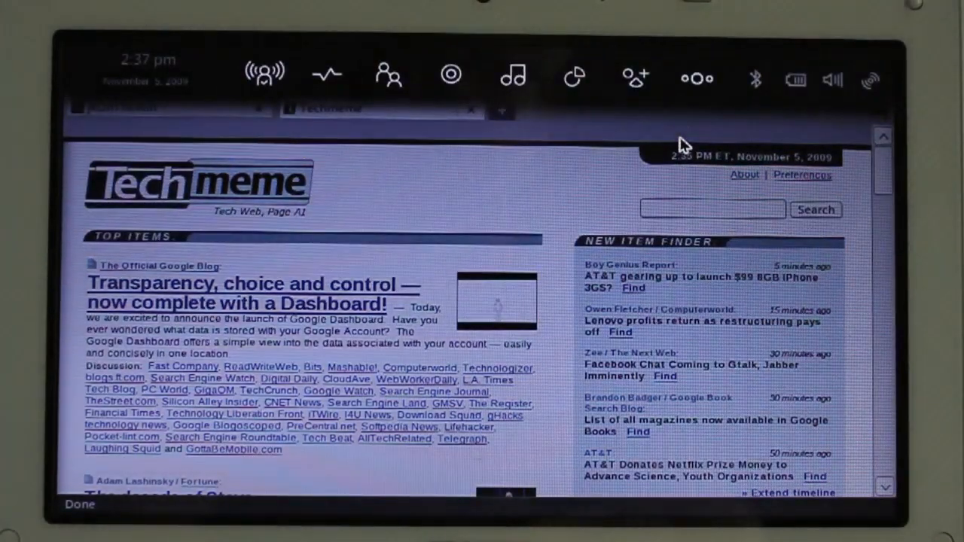
pyautogui.moveTo(570, 75)
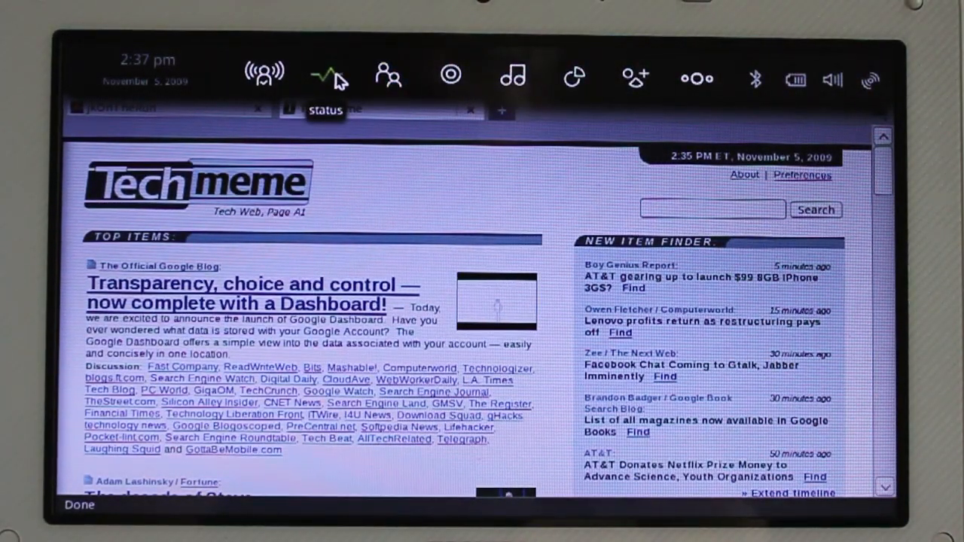
pyautogui.click(329, 75)
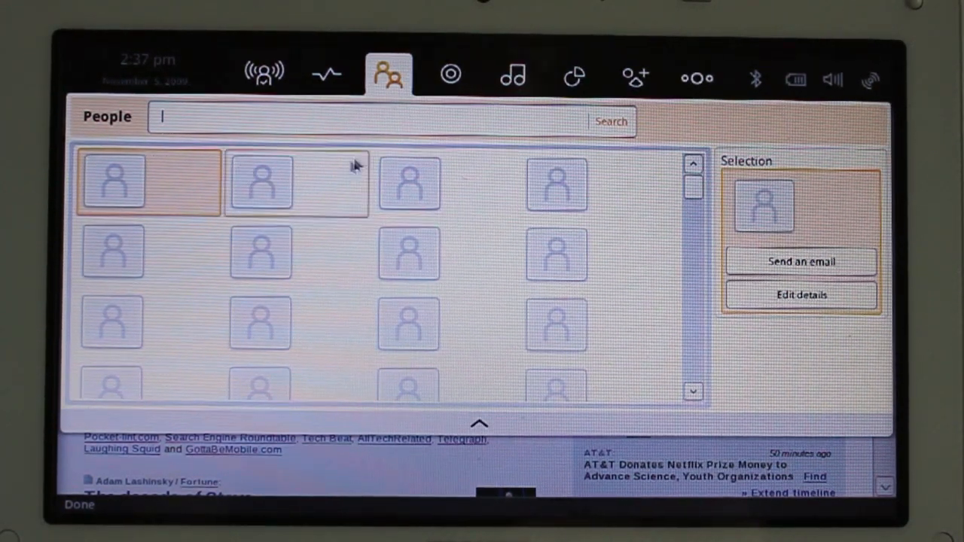
pyautogui.moveTo(451, 75)
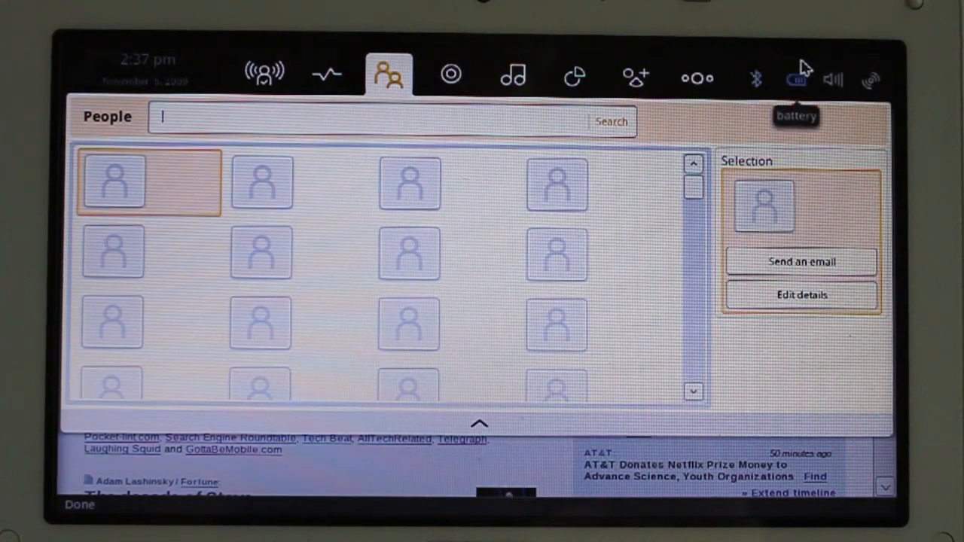
pyautogui.moveTo(645, 83)
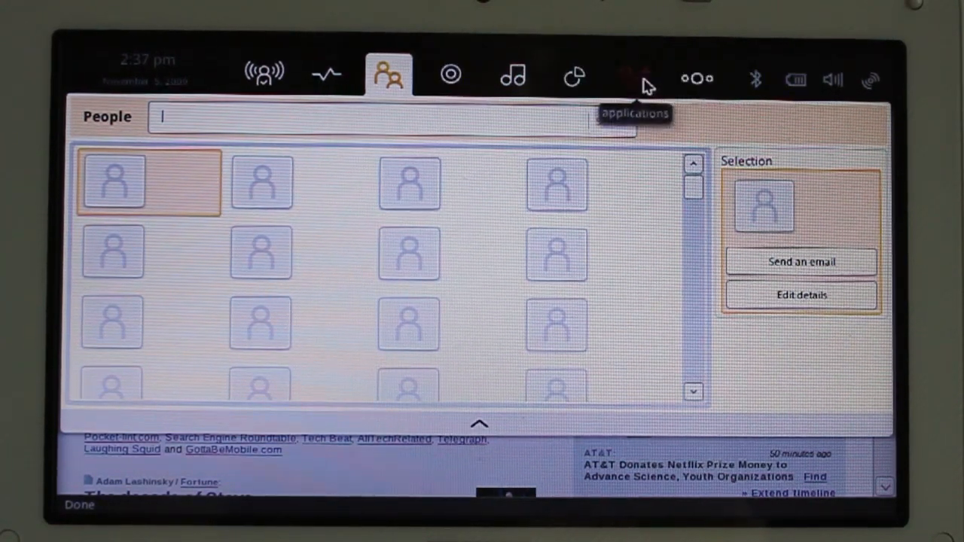
# - Show the Applications panel, expanding Settings and then Office to list Contacts, Dates and Tasks
pyautogui.click(635, 75)
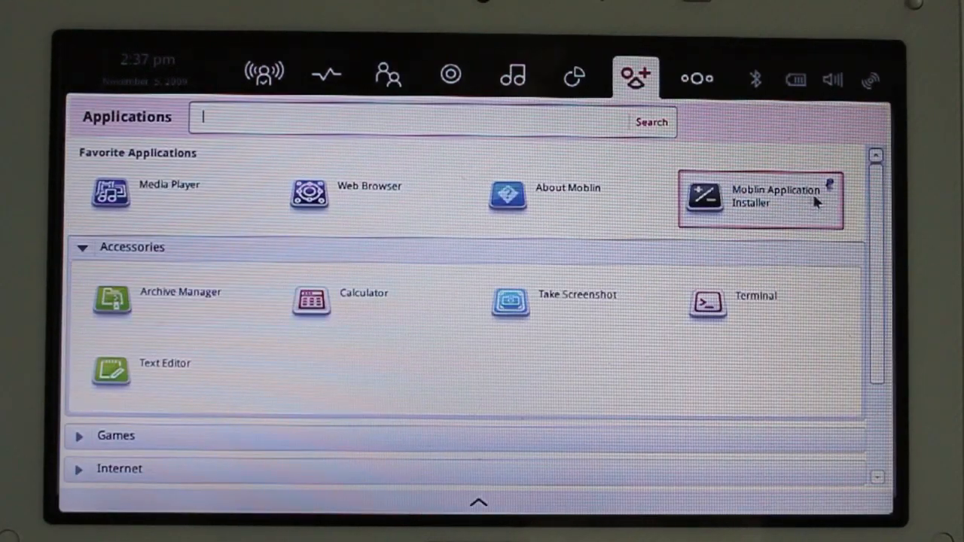
pyautogui.scroll(-3)
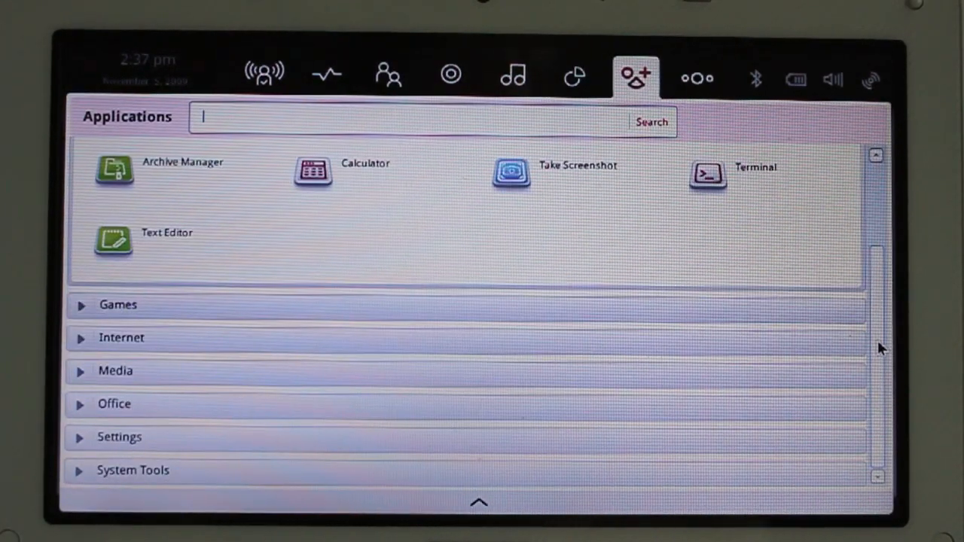
pyautogui.moveTo(151, 315)
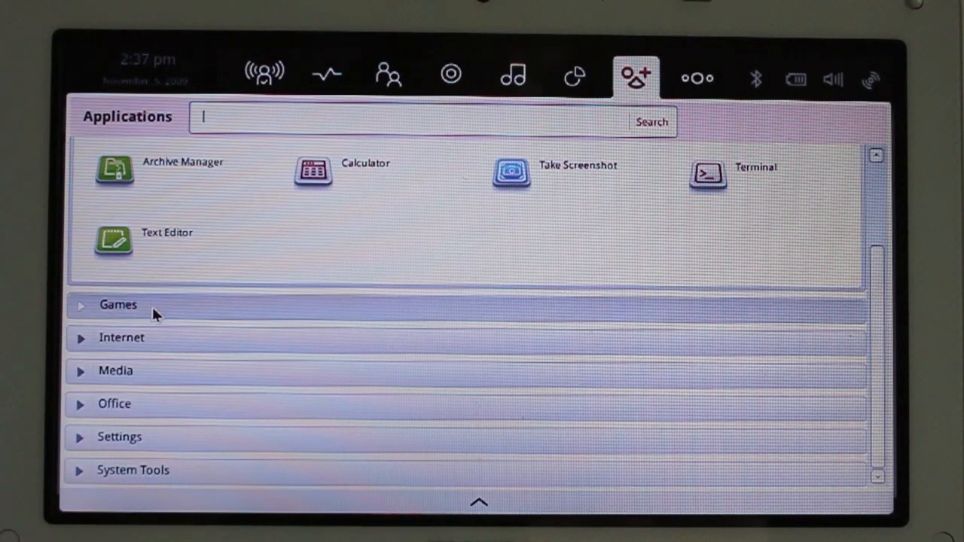
pyautogui.moveTo(157, 444)
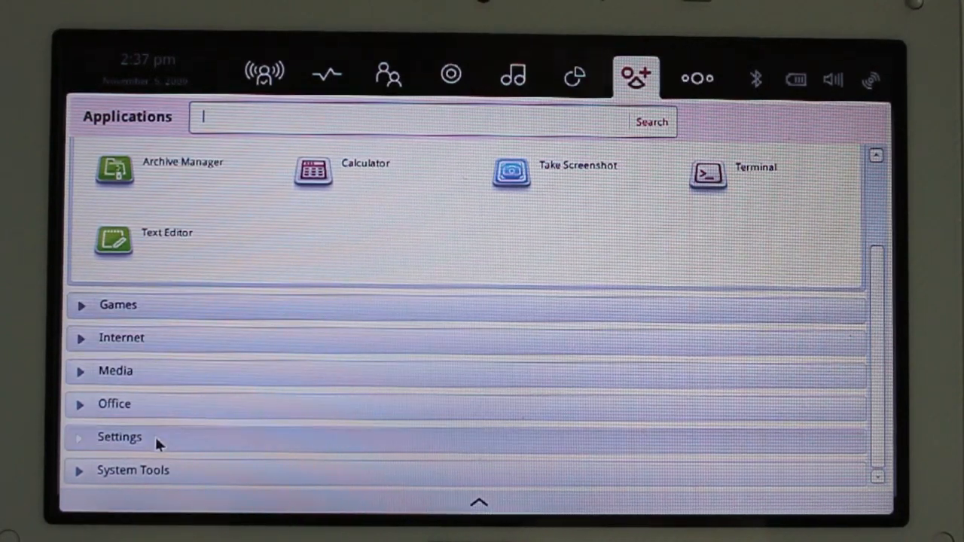
pyautogui.moveTo(165, 377)
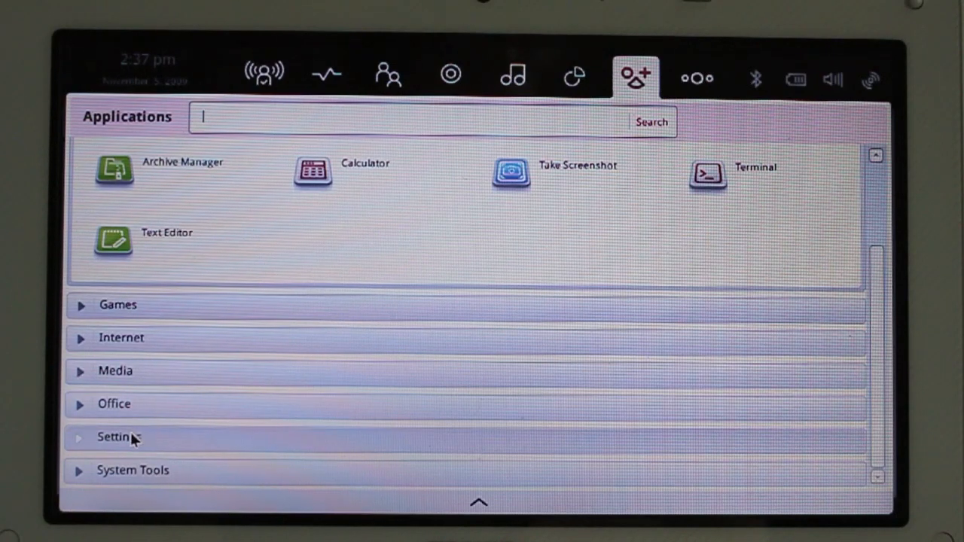
pyautogui.click(117, 437)
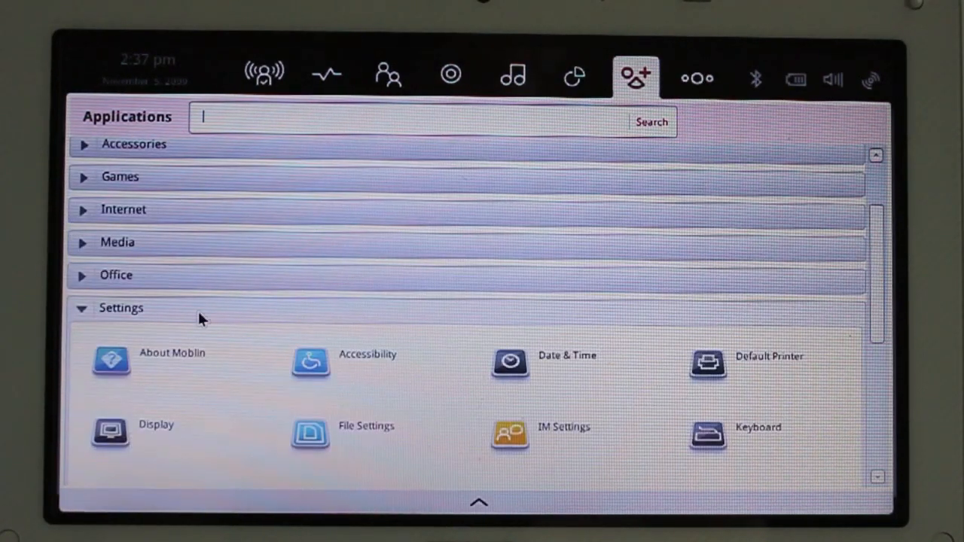
pyautogui.click(115, 274)
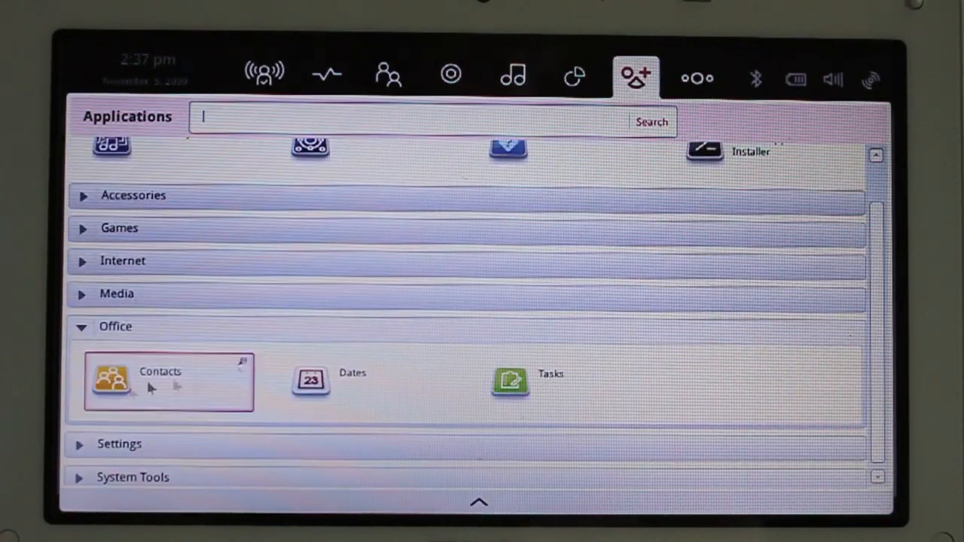
# - Launch Contacts for all groups, filter the list by searching 'jame', then return to the Applications panel
pyautogui.click(112, 383)
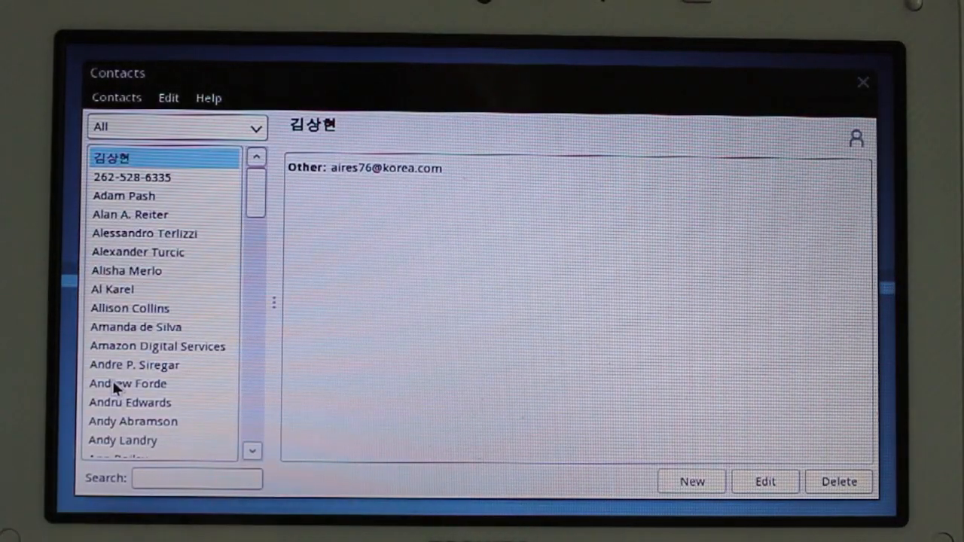
pyautogui.moveTo(208, 295)
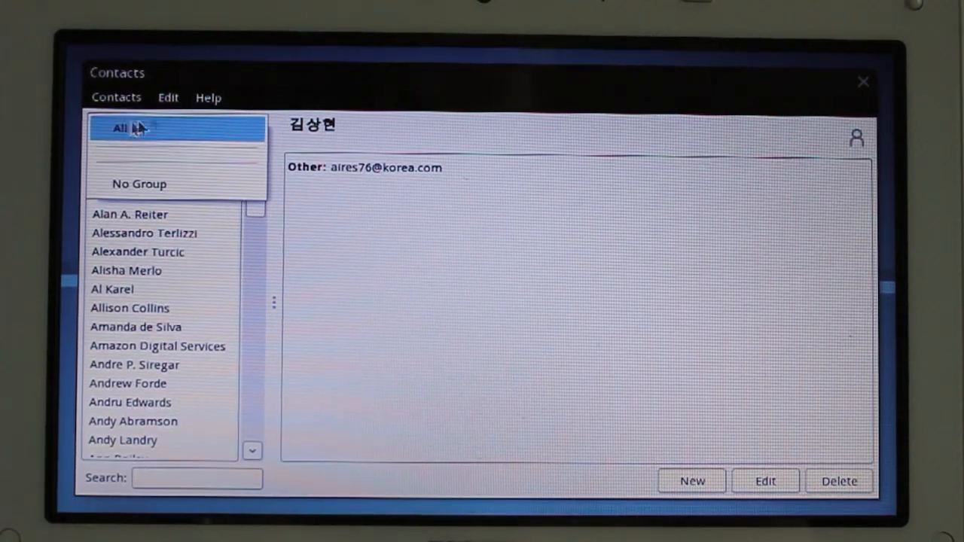
pyautogui.click(121, 127)
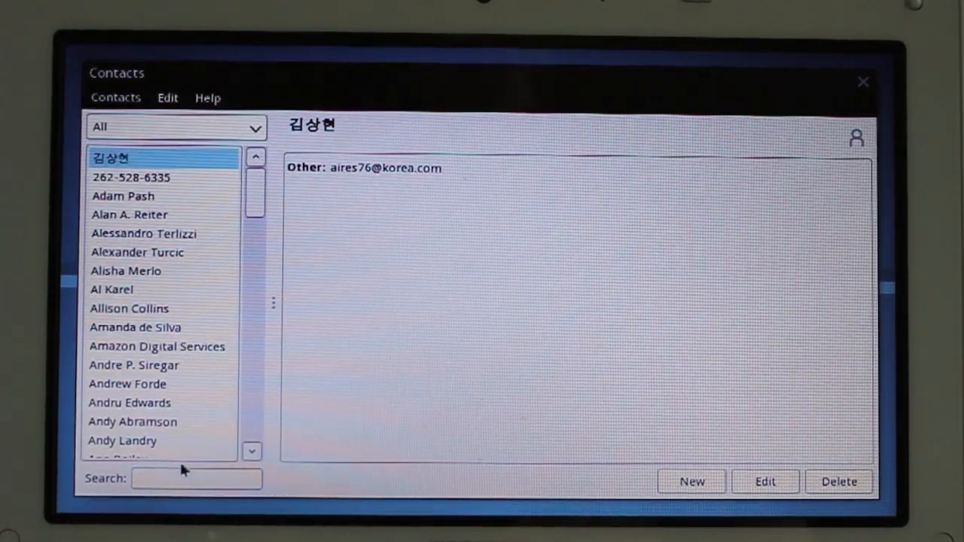
pyautogui.write('ja')
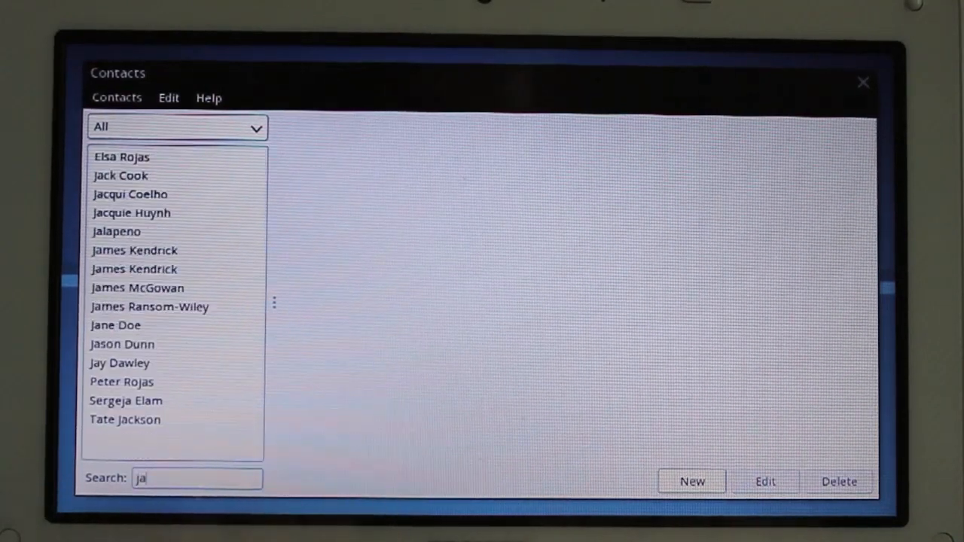
pyautogui.write('me')
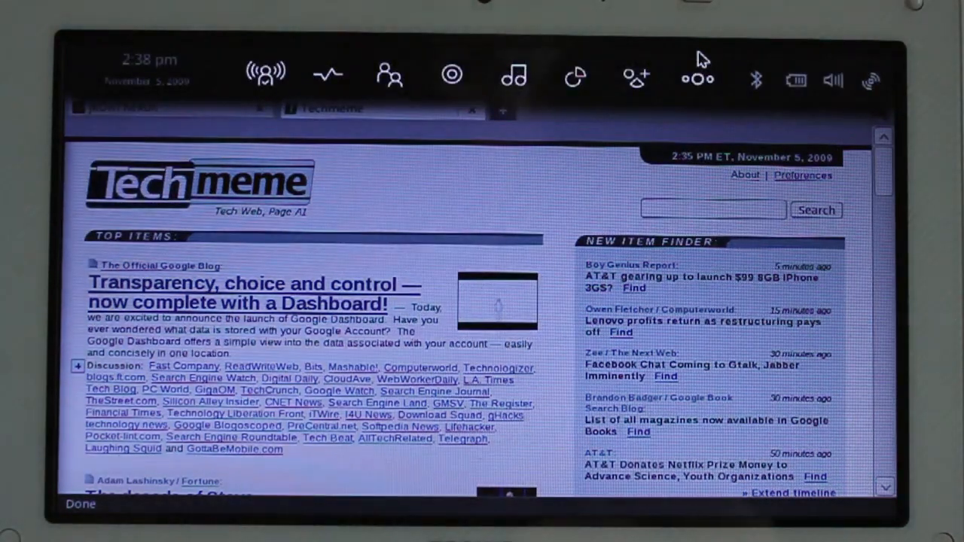
pyautogui.moveTo(636, 78)
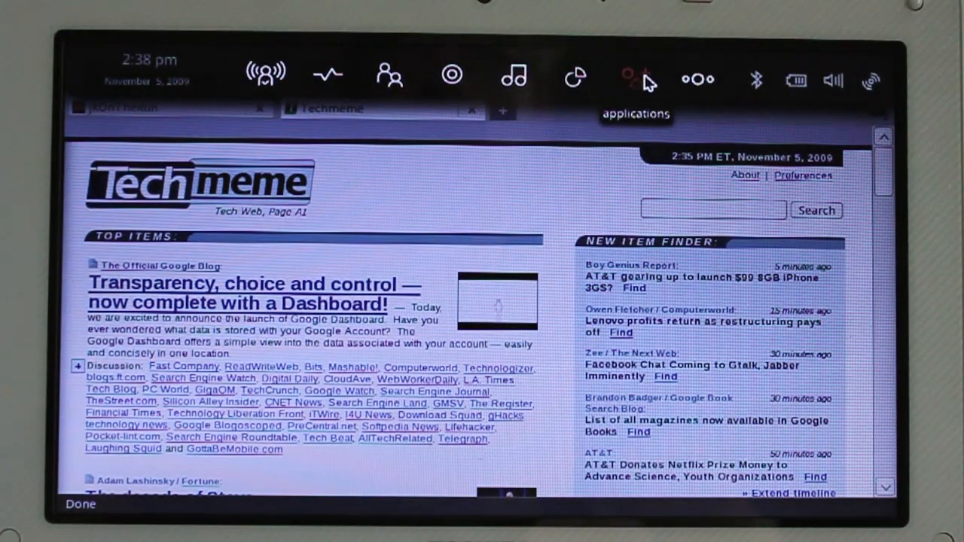
pyautogui.click(636, 75)
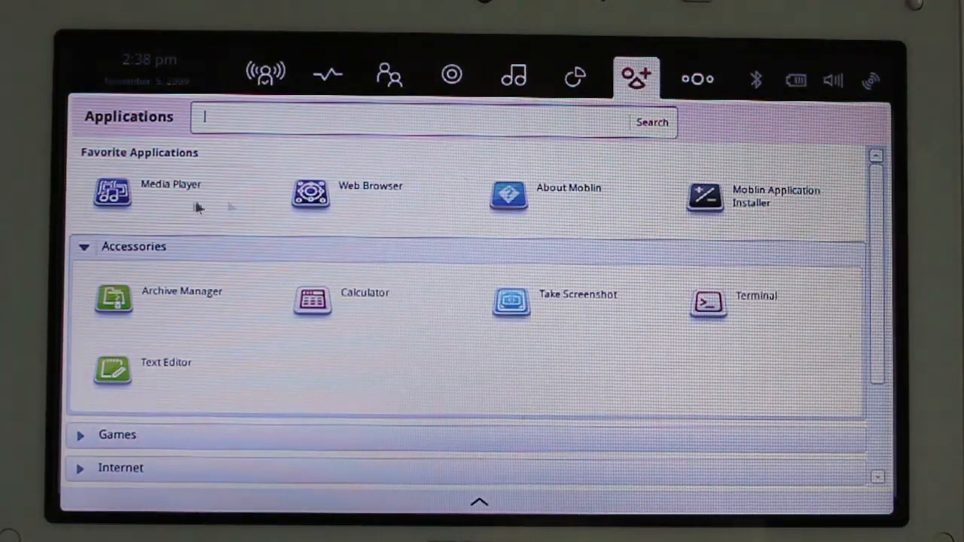
pyautogui.moveTo(225, 193)
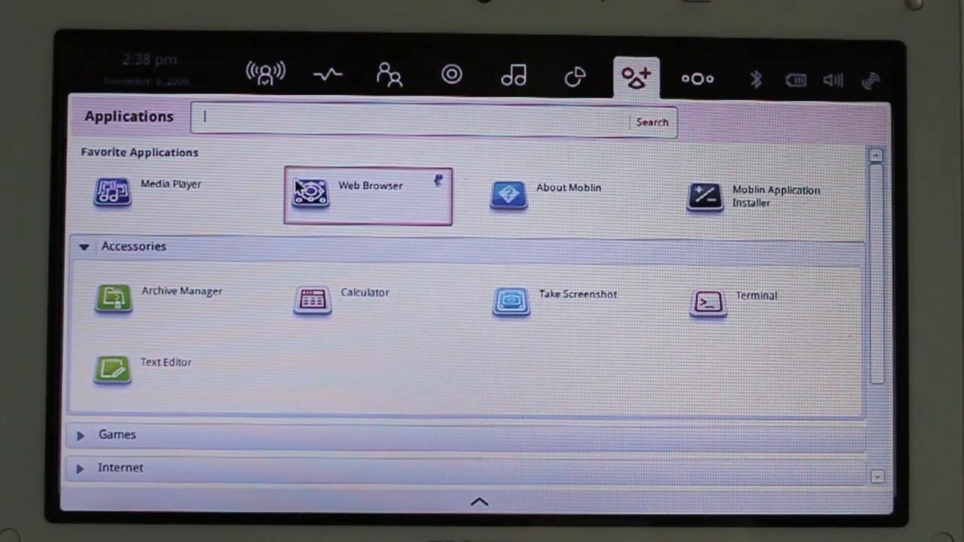
pyautogui.moveTo(123, 359)
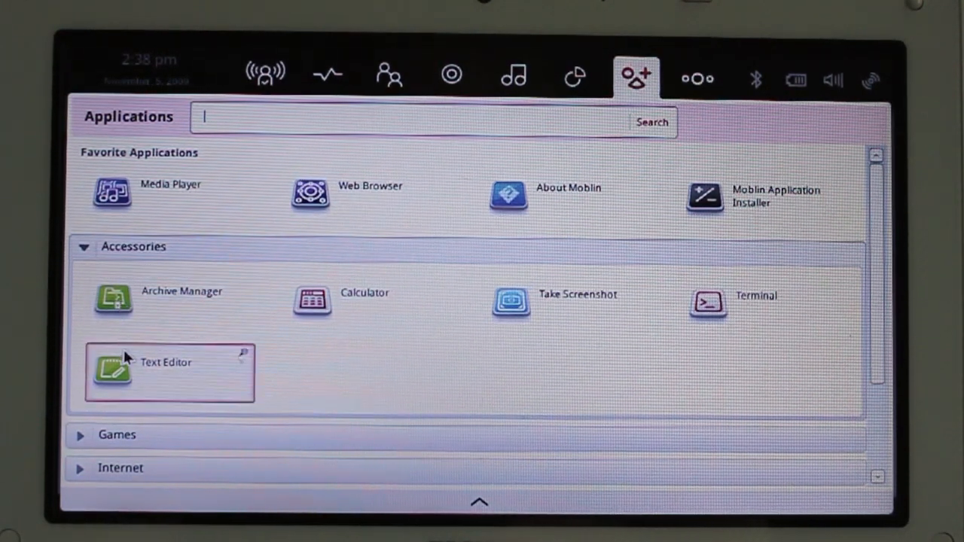
pyautogui.moveTo(836, 312)
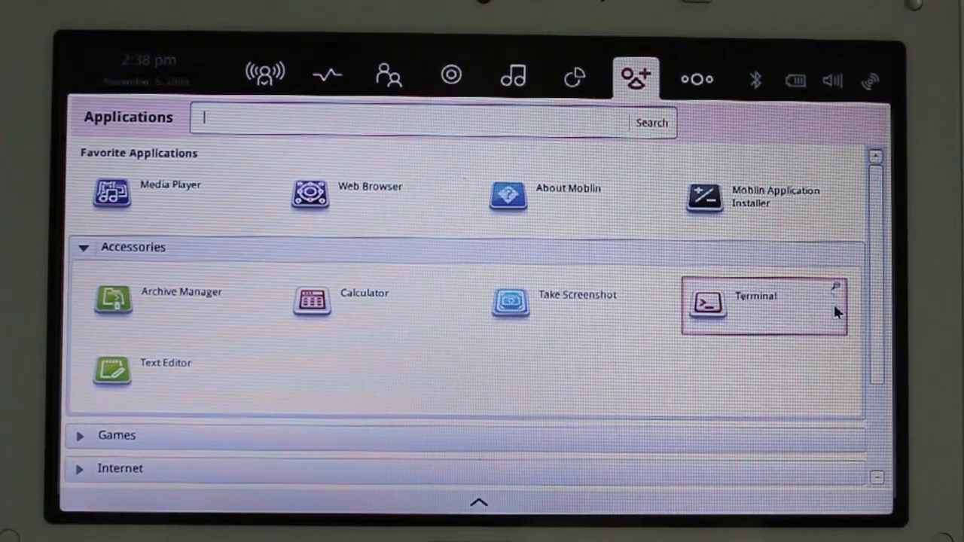
# - Expand the Games group in Applications and start Blackjack
pyautogui.click(83, 247)
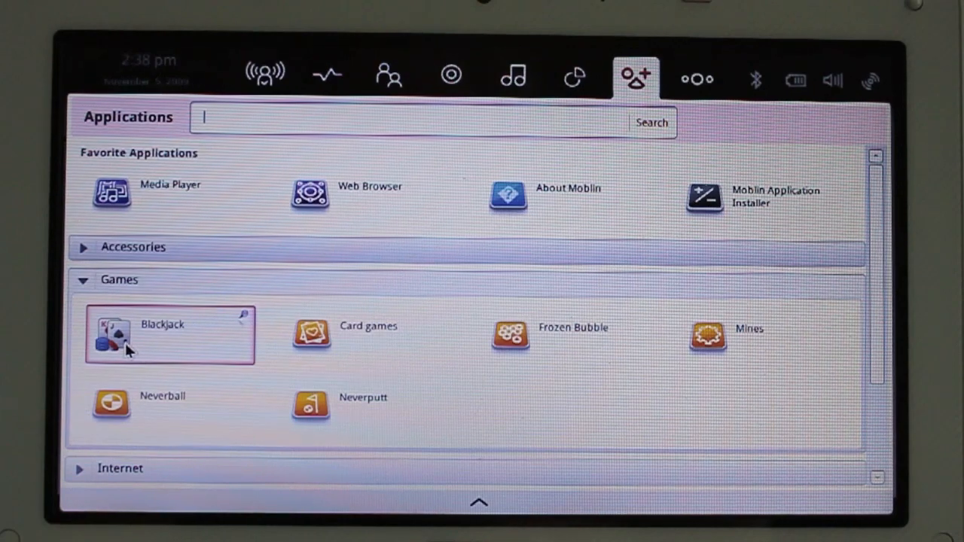
pyautogui.click(111, 334)
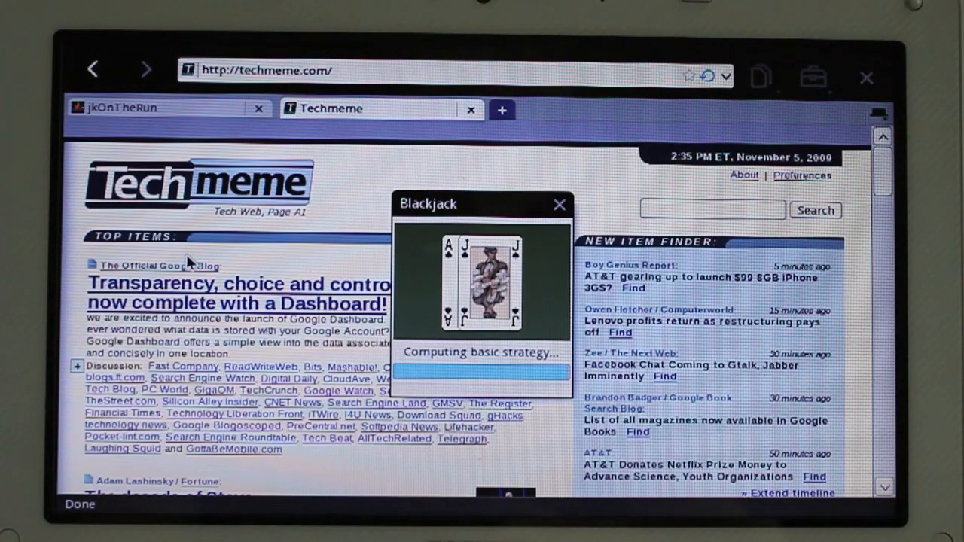
pyautogui.moveTo(347, 272)
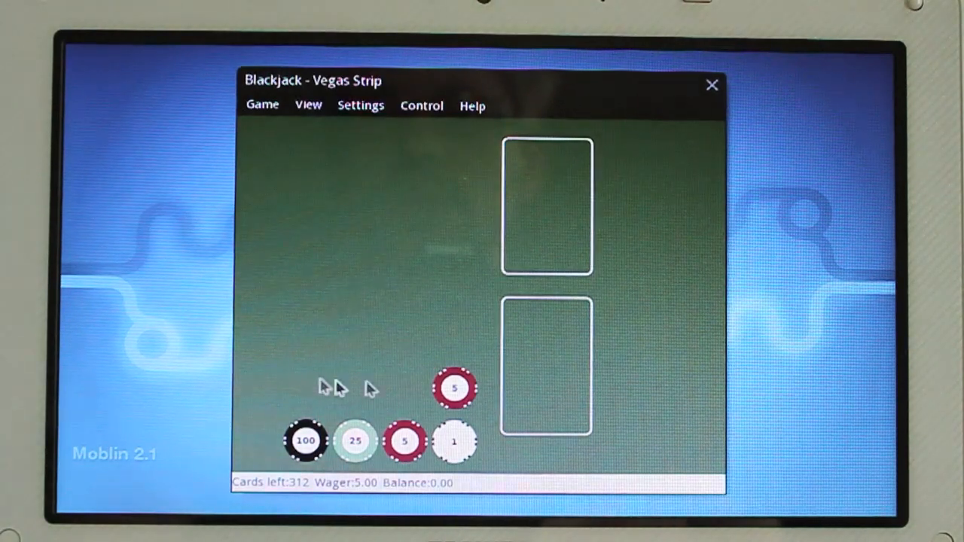
pyautogui.moveTo(434, 347)
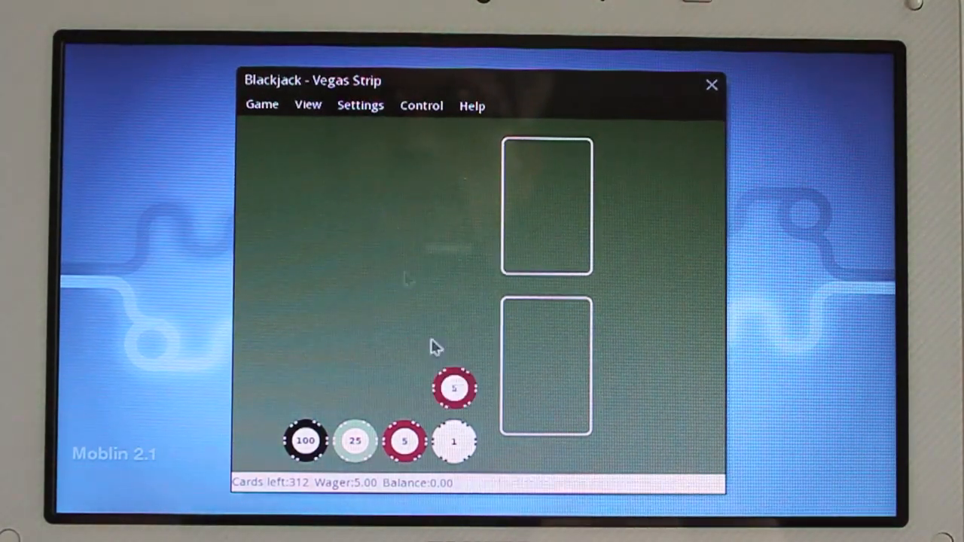
pyautogui.moveTo(283, 108)
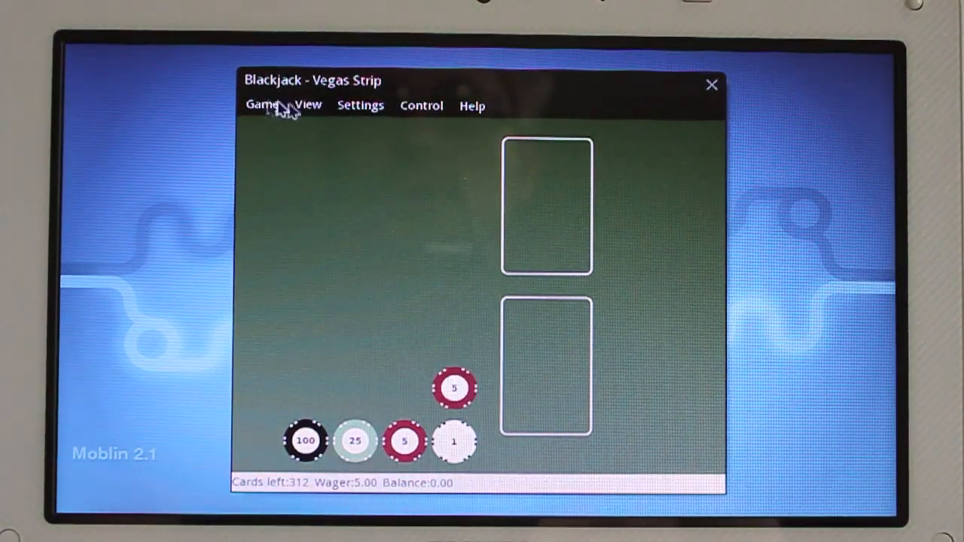
# - Via the Control menu deal a Blackjack hand, decline insurance and double down on the wager
pyautogui.click(307, 105)
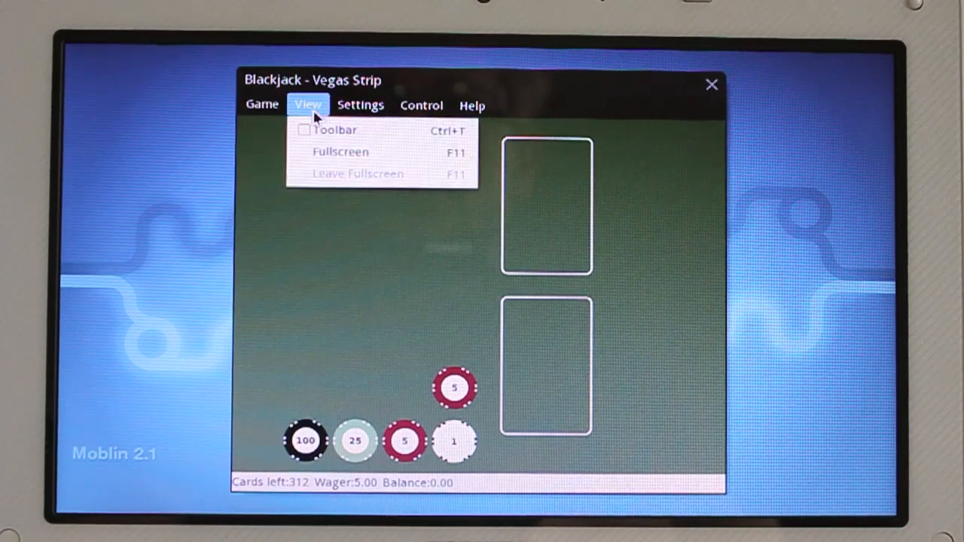
pyautogui.click(421, 105)
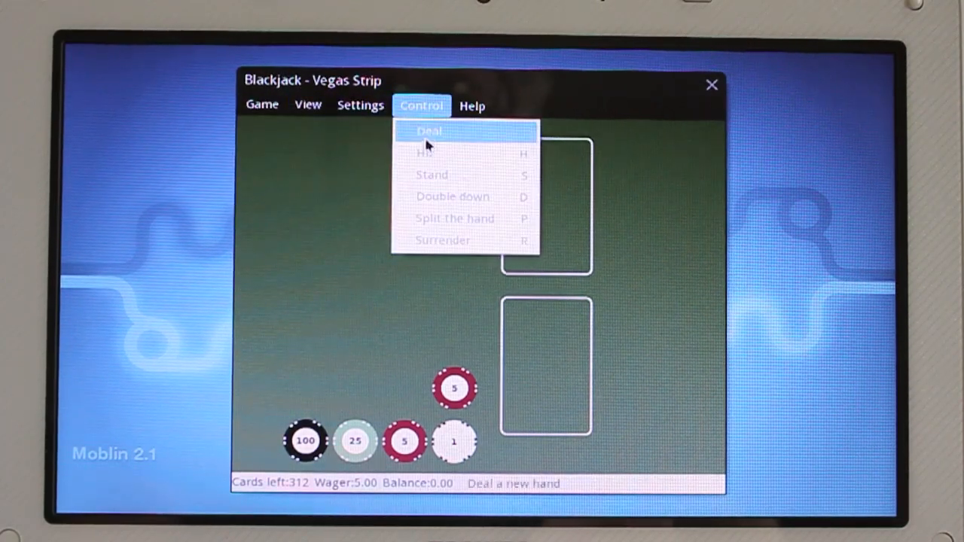
pyautogui.click(430, 129)
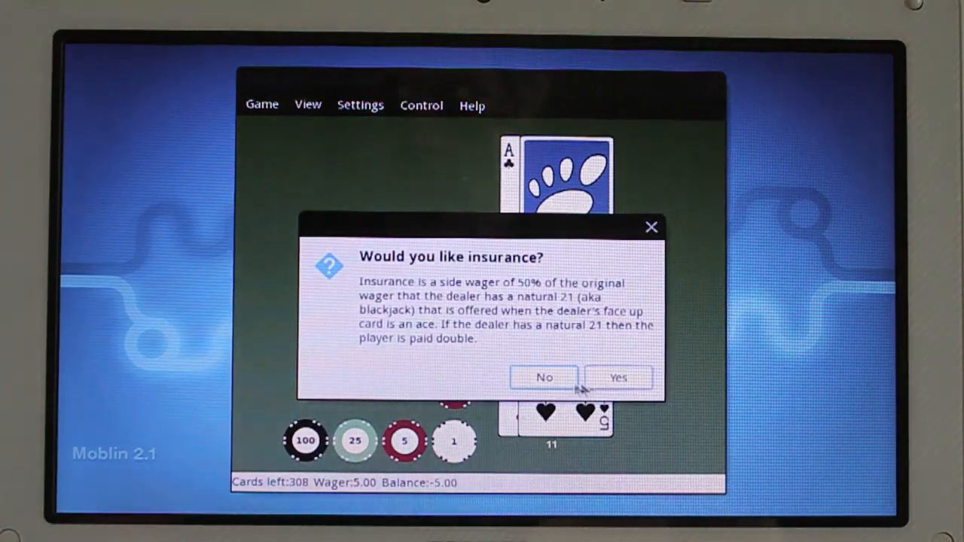
pyautogui.click(544, 377)
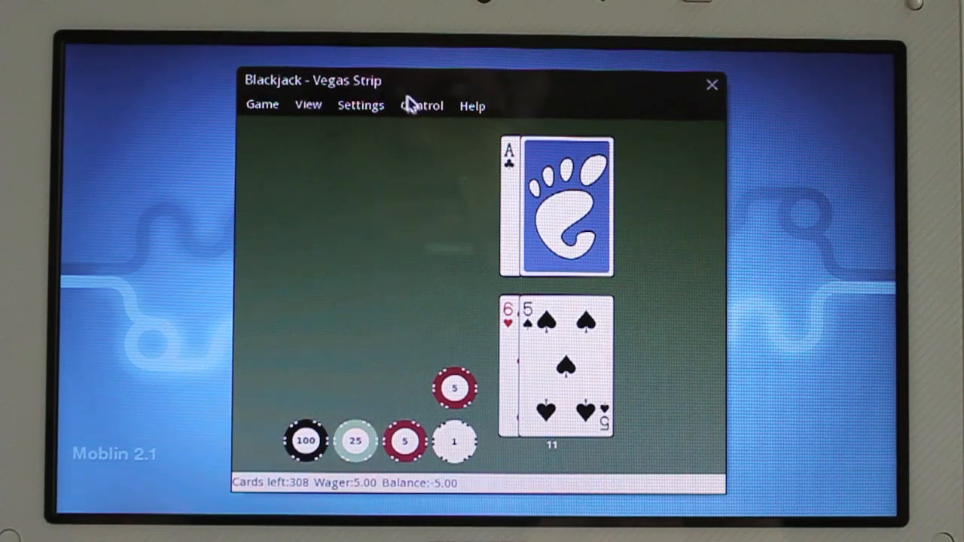
pyautogui.click(421, 105)
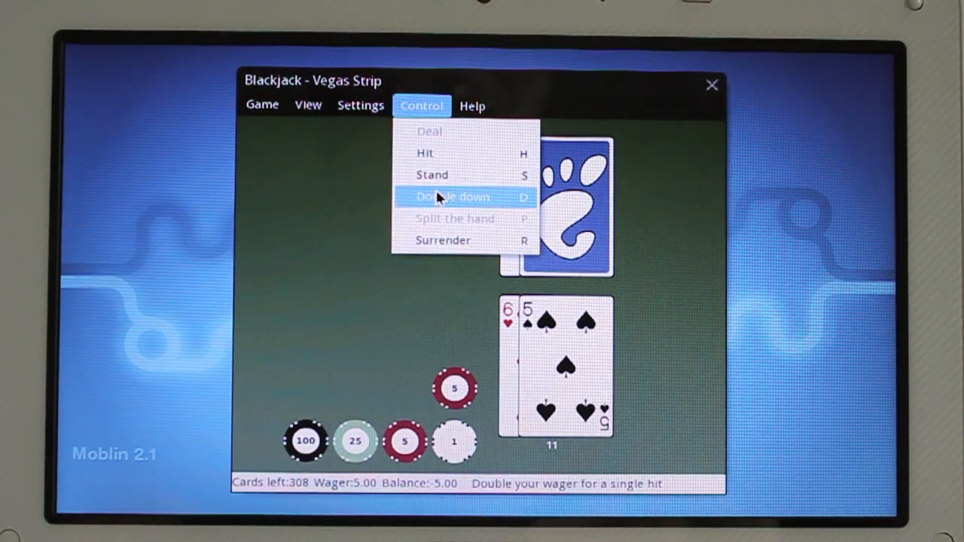
pyautogui.click(452, 196)
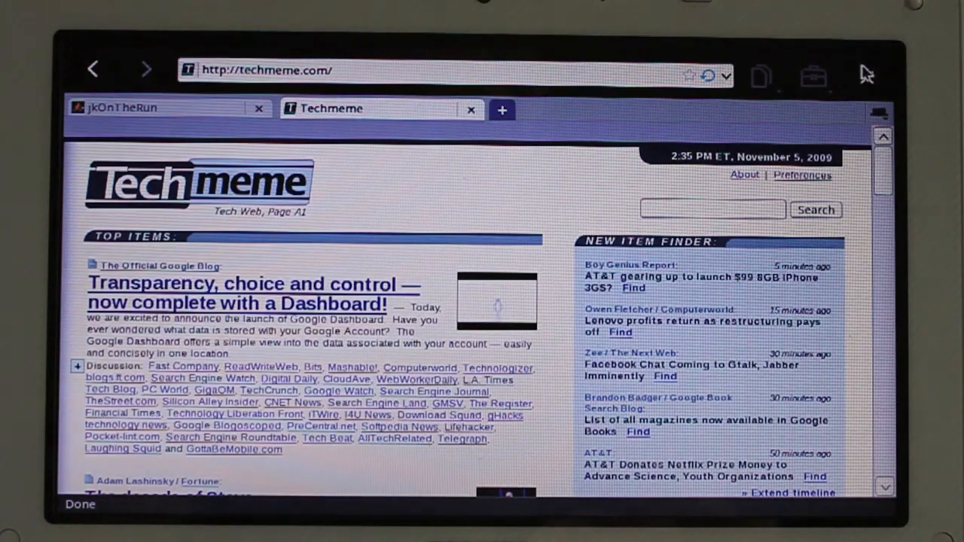
# - Quit the Moblin Internet Browser, confirming its save-tabs prompt
pyautogui.click(866, 71)
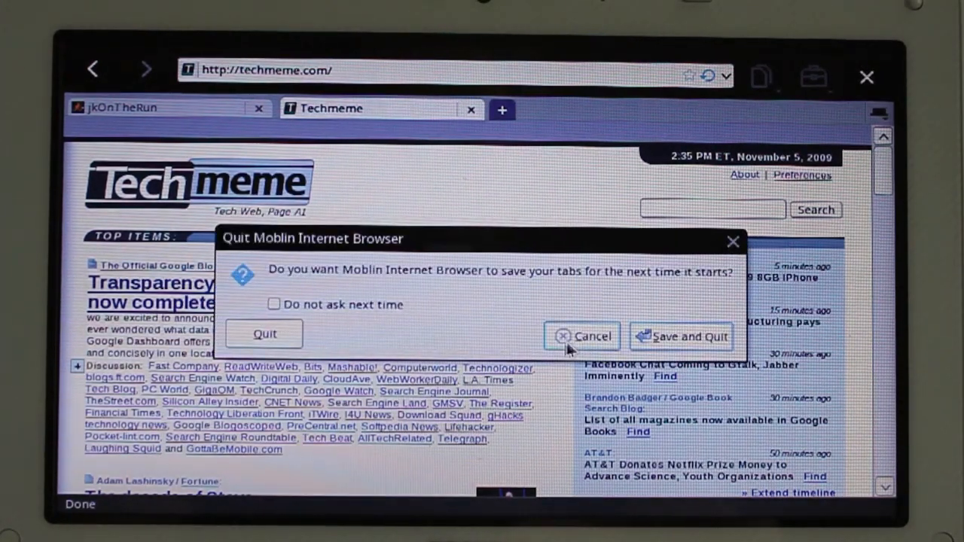
pyautogui.click(265, 335)
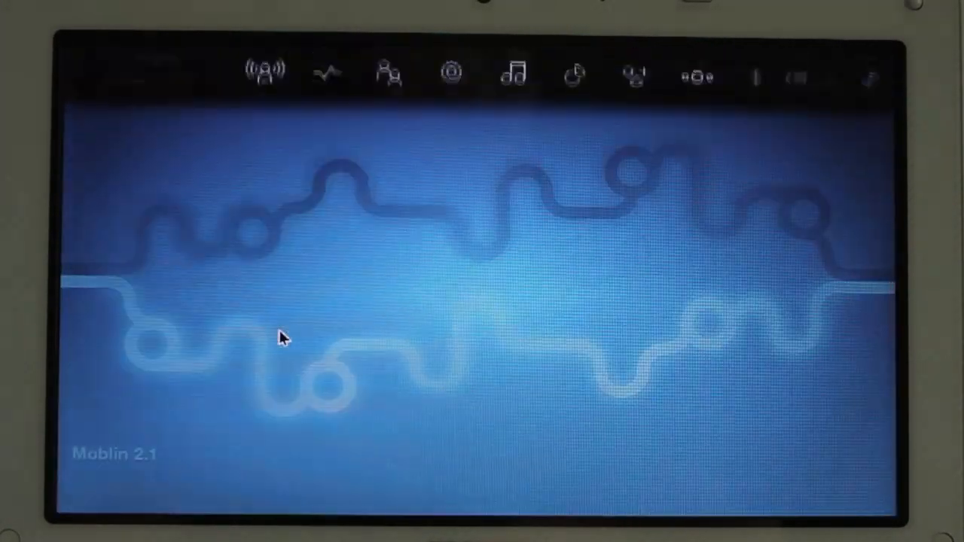
pyautogui.click(265, 72)
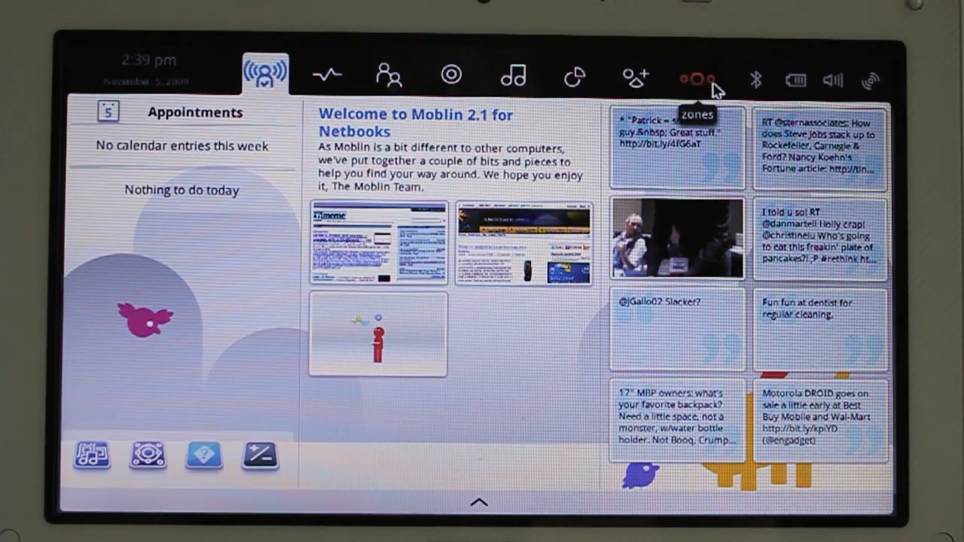
# - Show the Applications list with Accessories collapsed and the Internet group expanded
pyautogui.click(635, 75)
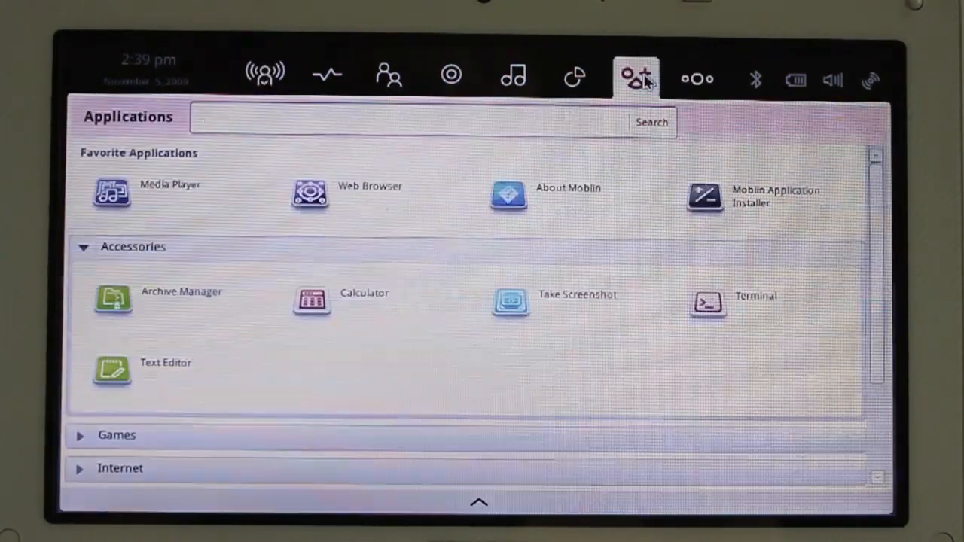
pyautogui.click(84, 247)
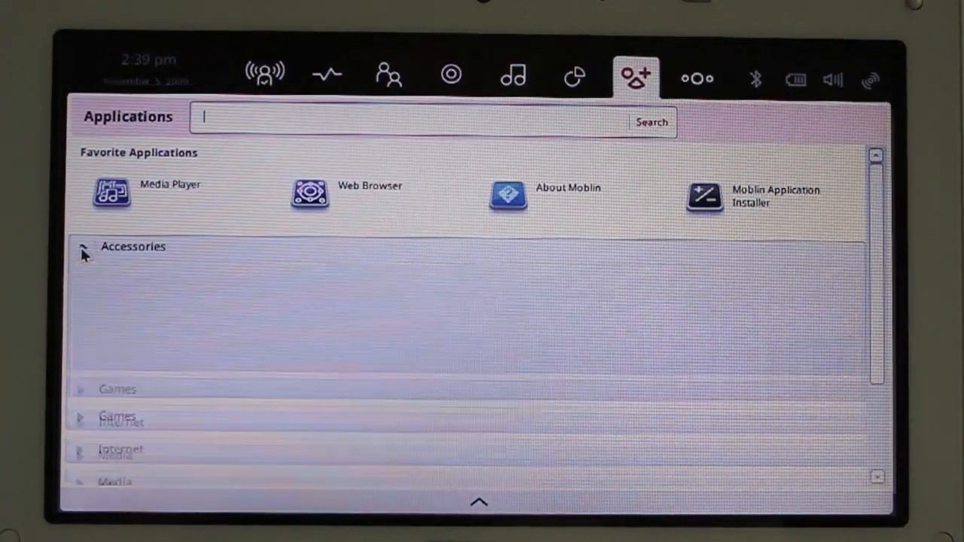
pyautogui.click(122, 312)
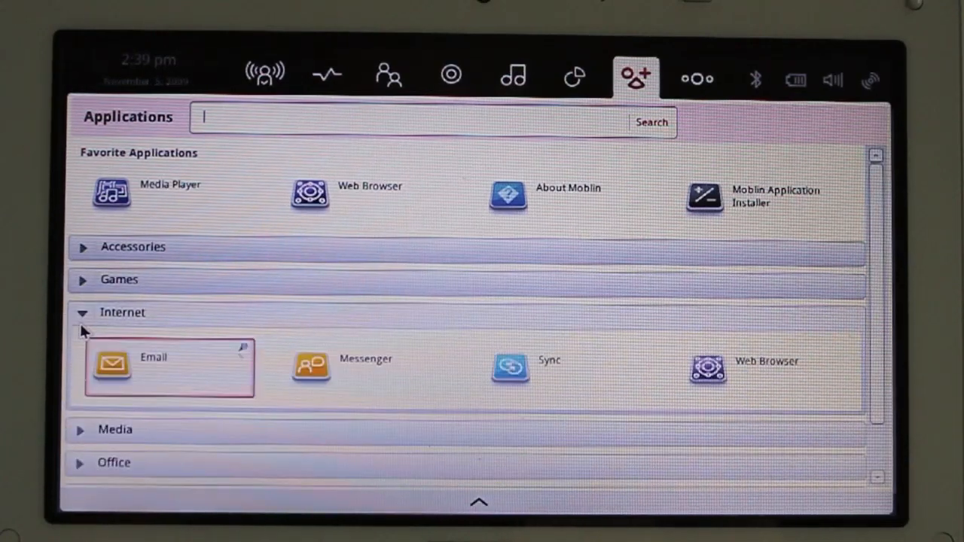
pyautogui.moveTo(398, 378)
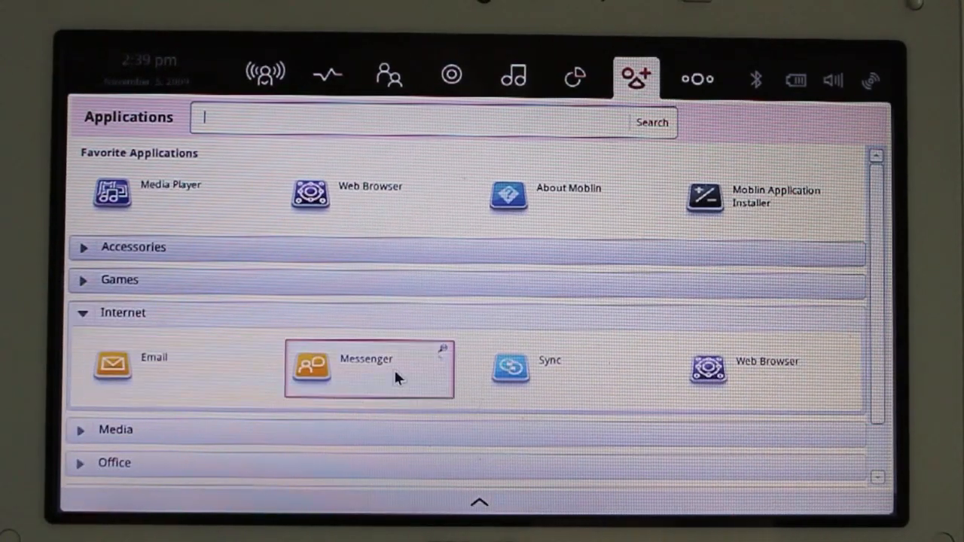
# - Launch the Sync tool from the Internet group to review the Google sync settings
pyautogui.click(510, 369)
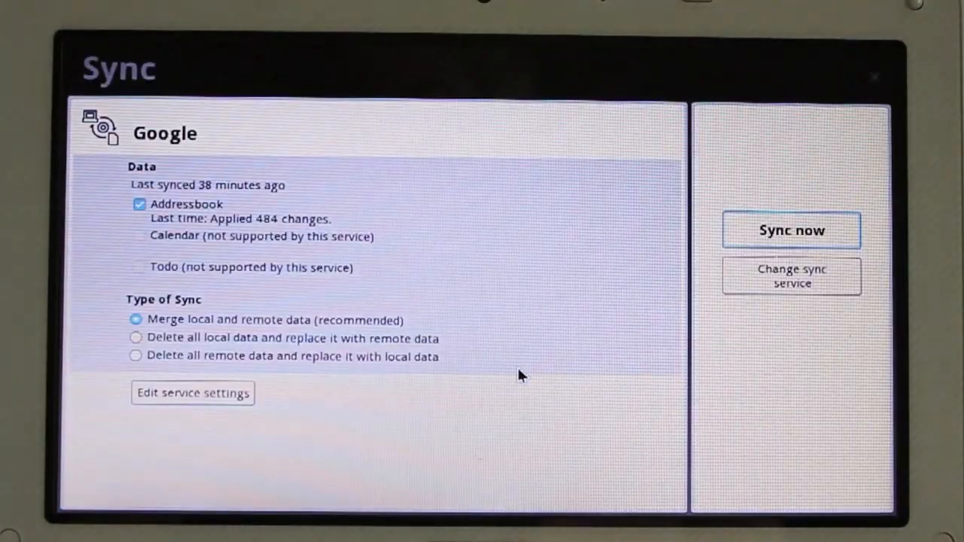
pyautogui.moveTo(286, 229)
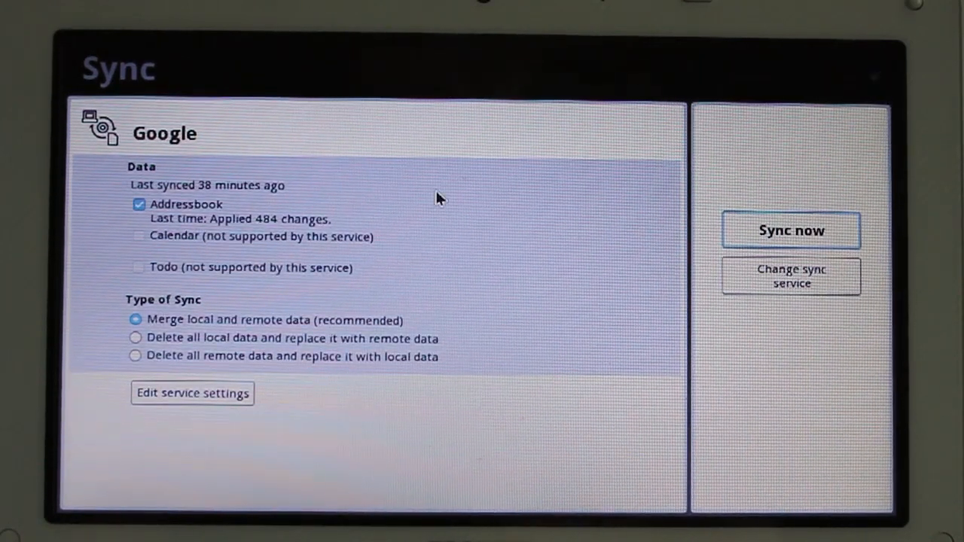
pyautogui.moveTo(587, 229)
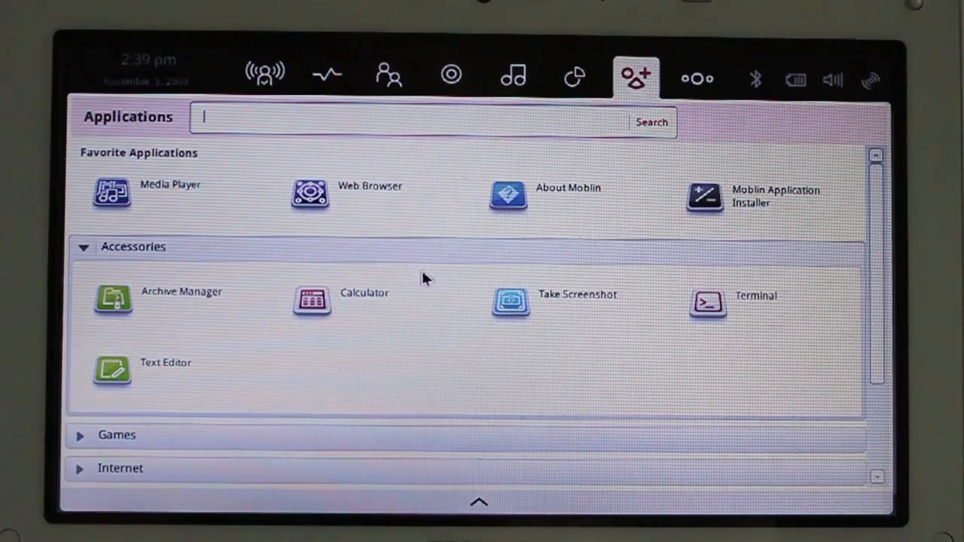
# - Record a short webcam clip in Cheese's video mode, select it, then close Cheese
pyautogui.click(85, 247)
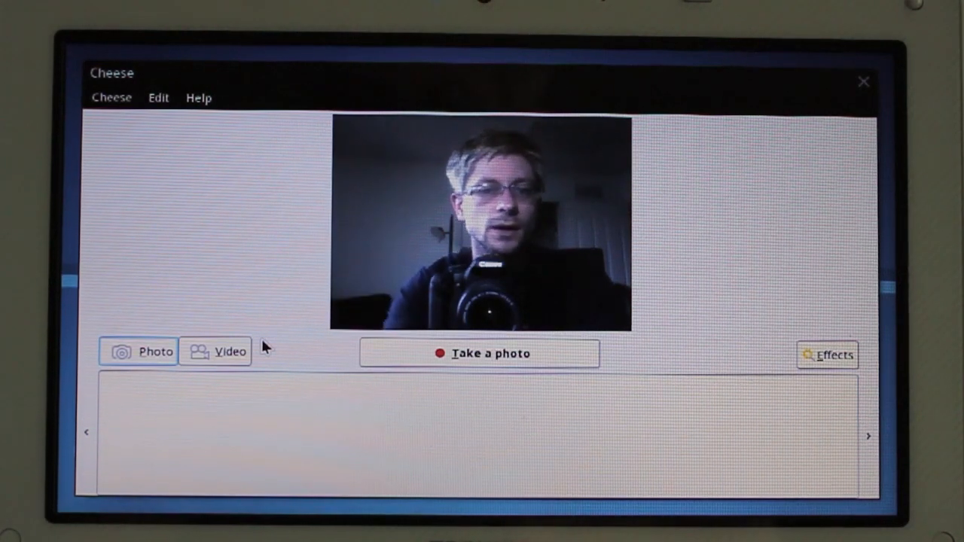
pyautogui.click(227, 352)
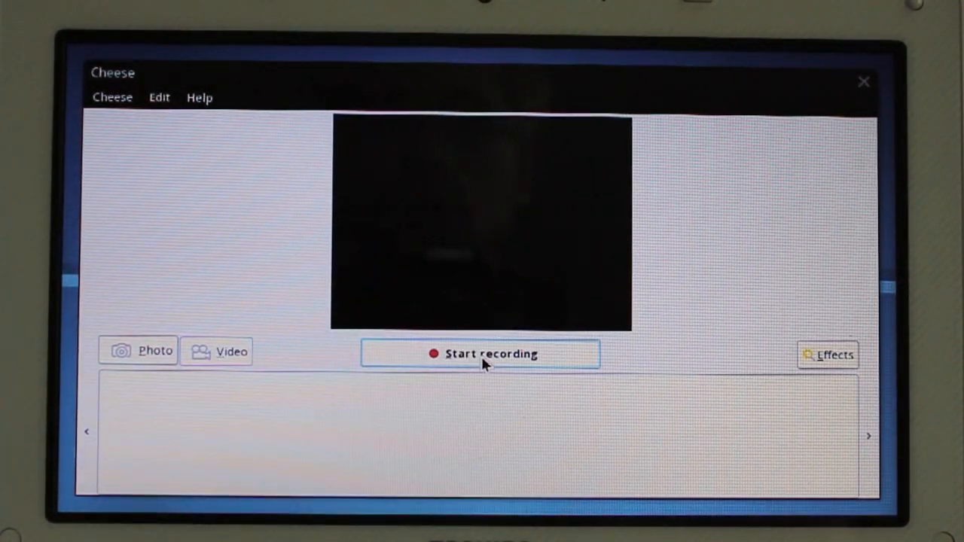
pyautogui.click(482, 354)
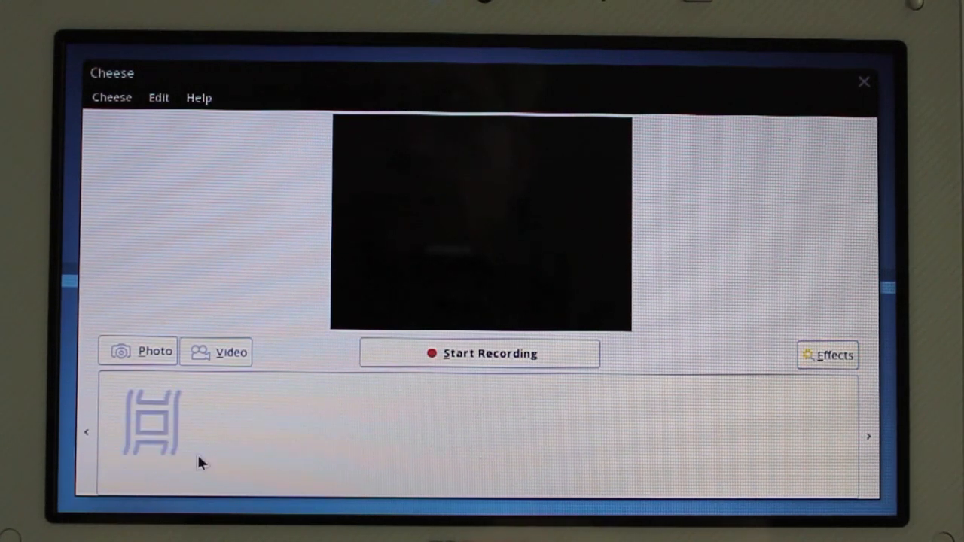
pyautogui.click(151, 421)
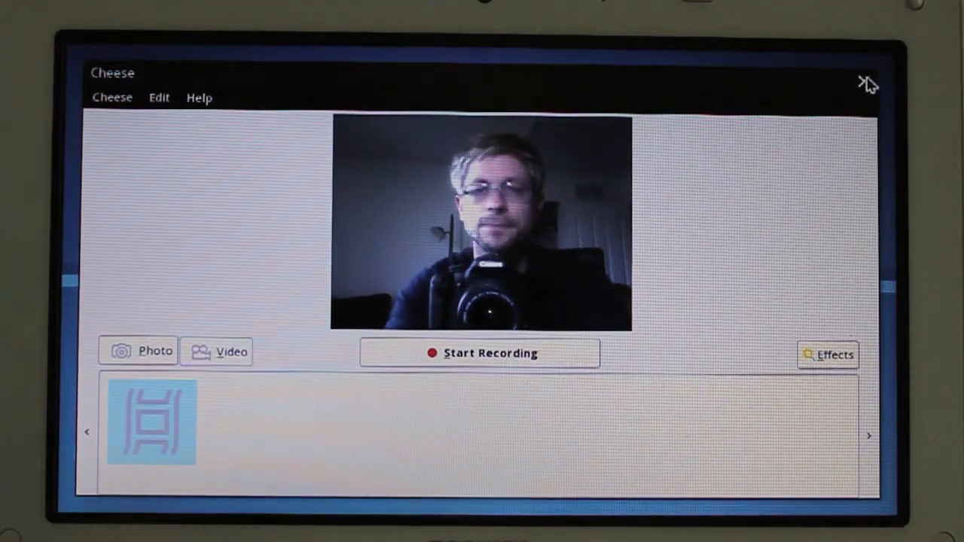
pyautogui.moveTo(868, 83)
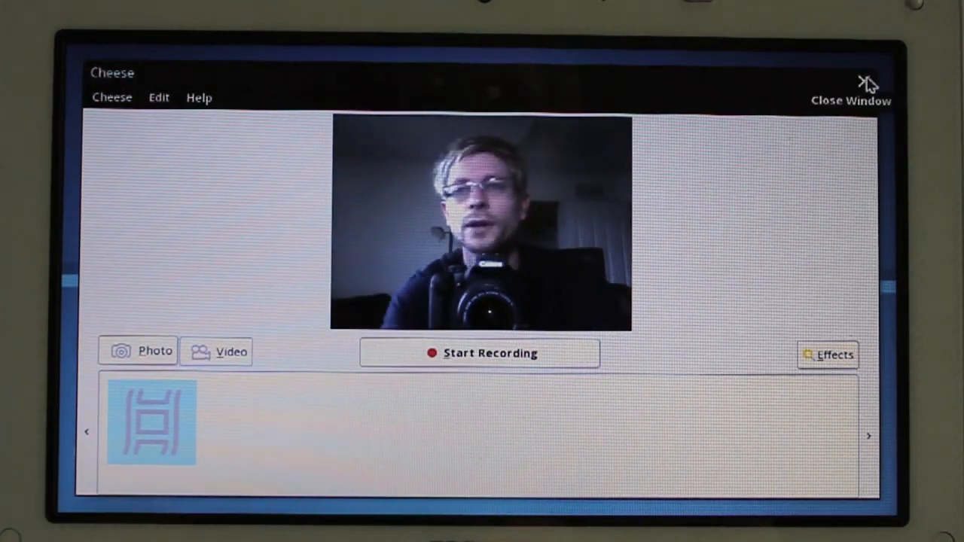
pyautogui.click(868, 82)
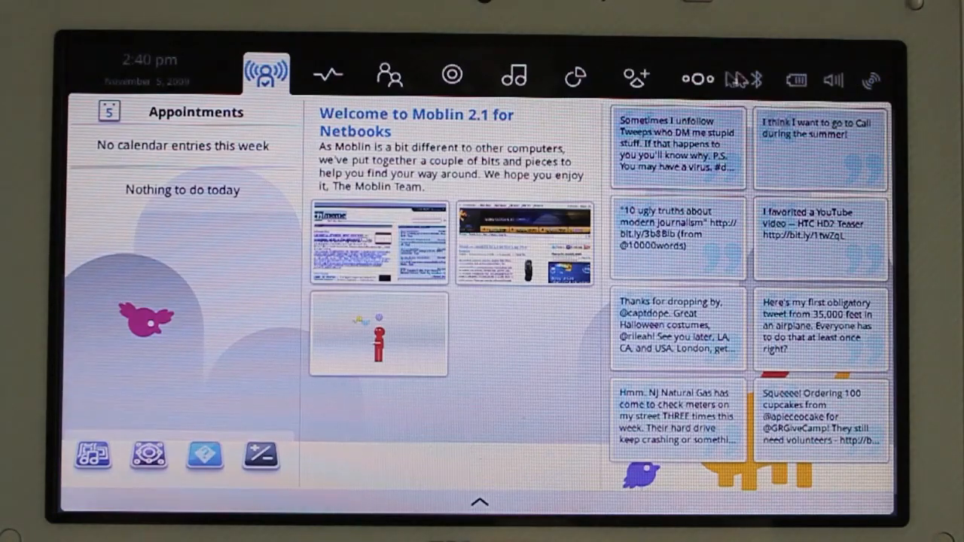
# - Show the Applications list with Accessories collapsed and the Settings group expanded
pyautogui.click(636, 75)
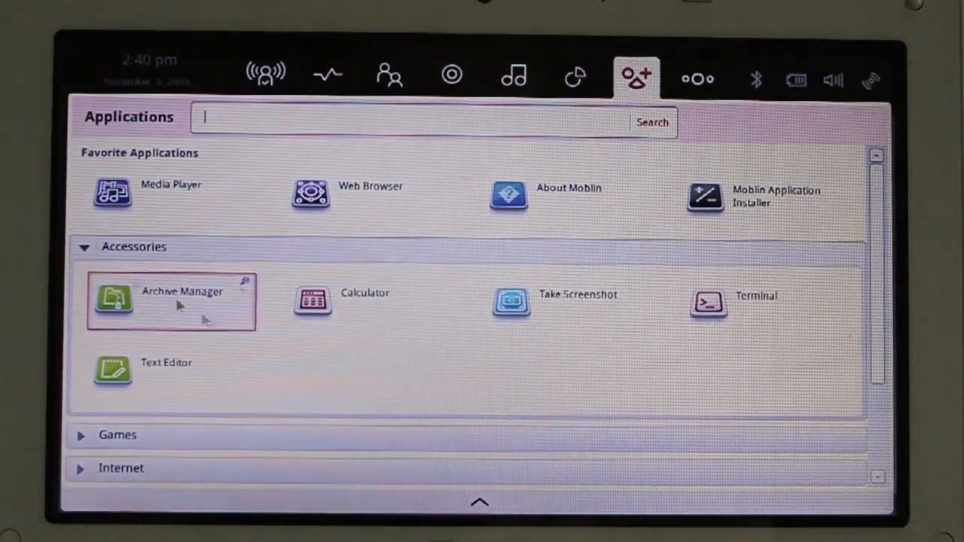
pyautogui.click(134, 247)
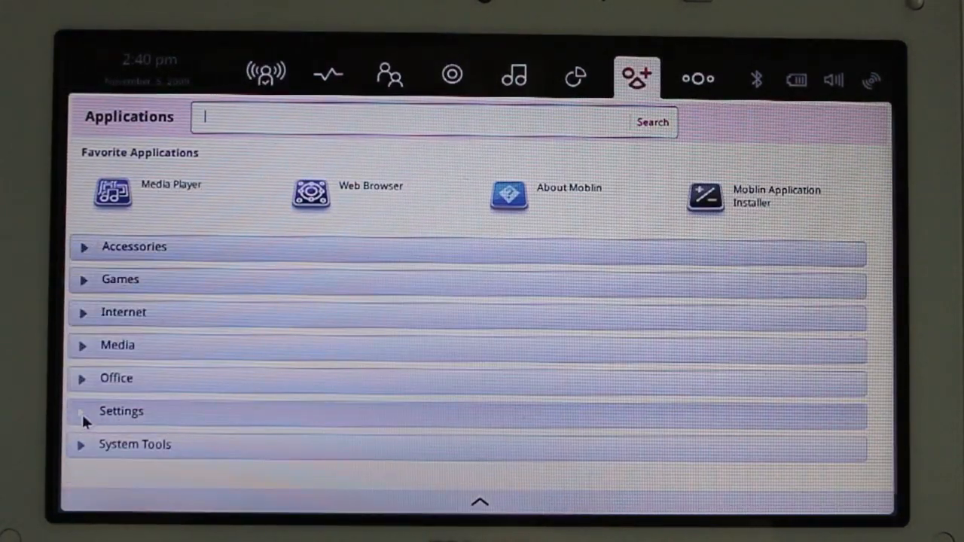
pyautogui.click(120, 409)
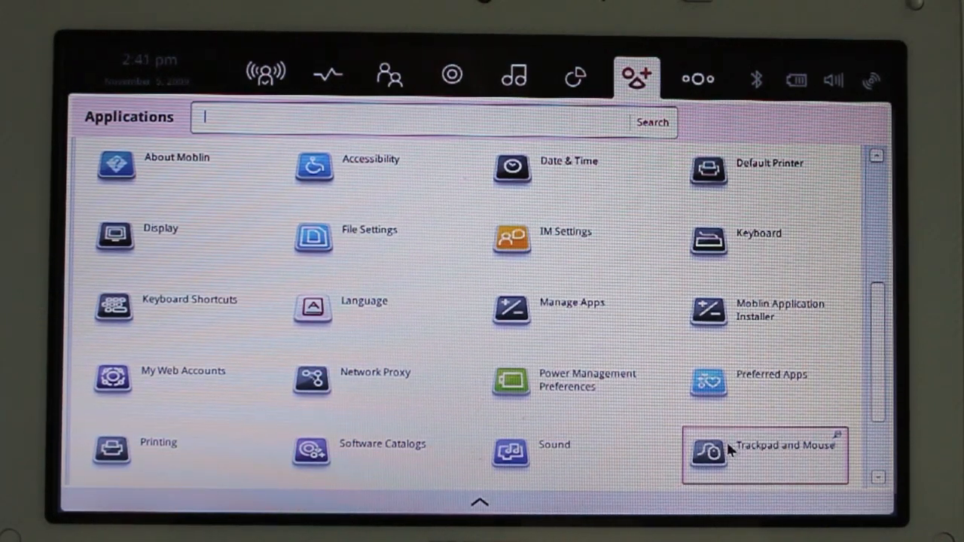
pyautogui.moveTo(500, 464)
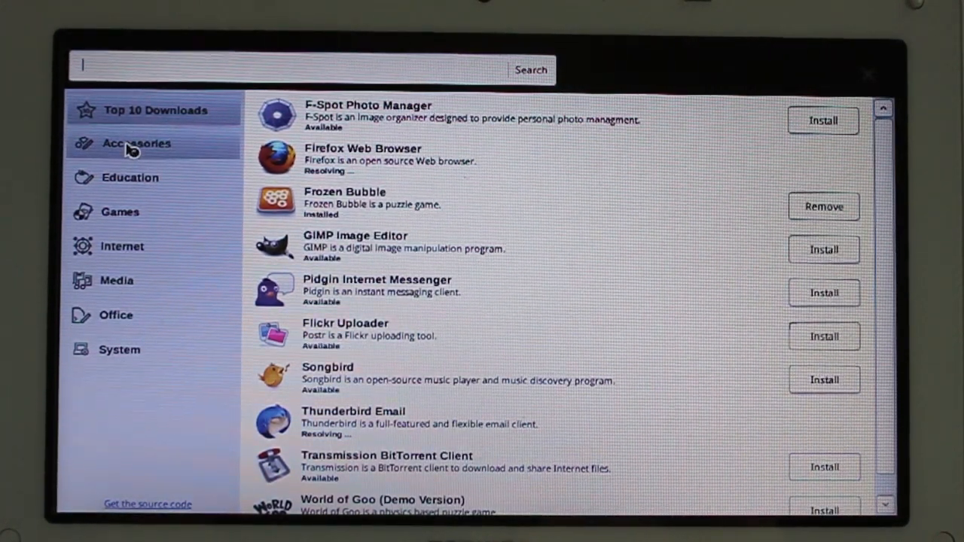
# - Browse Moblin Garage's Accessories, Education, System and Office categories, then close the store
pyautogui.click(129, 178)
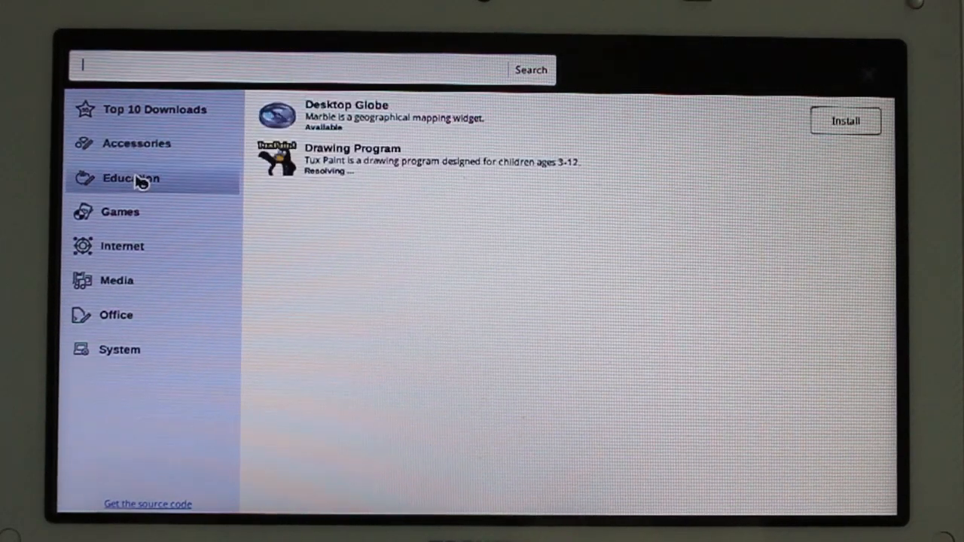
pyautogui.click(121, 212)
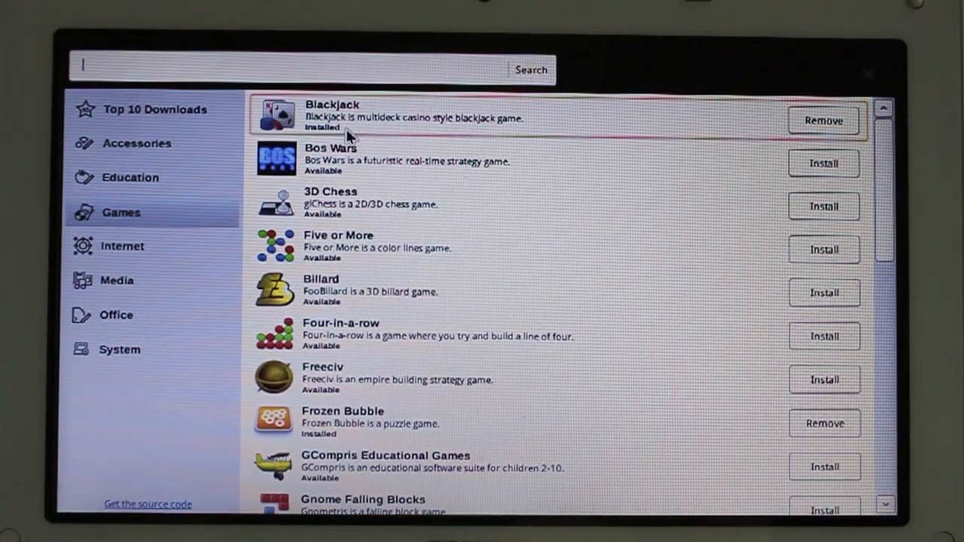
pyautogui.click(121, 350)
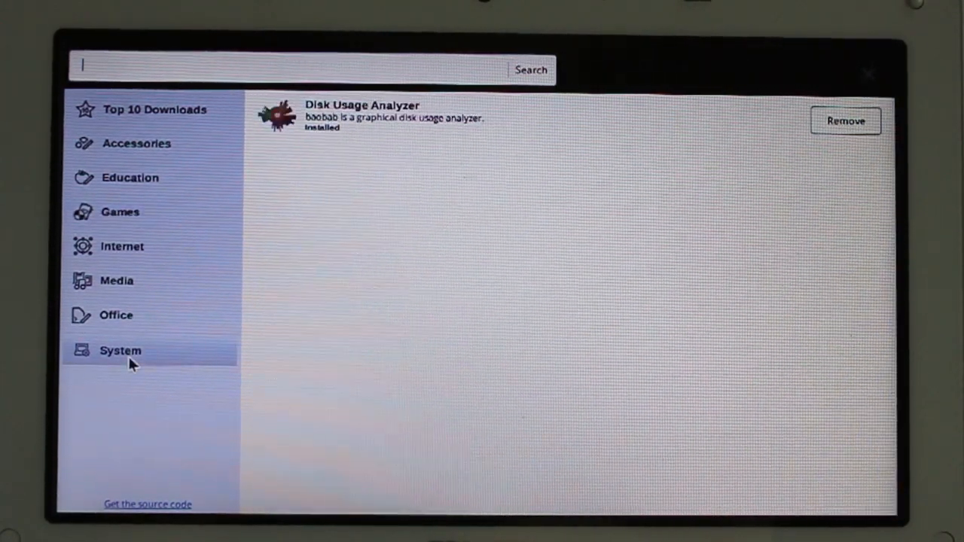
pyautogui.click(116, 315)
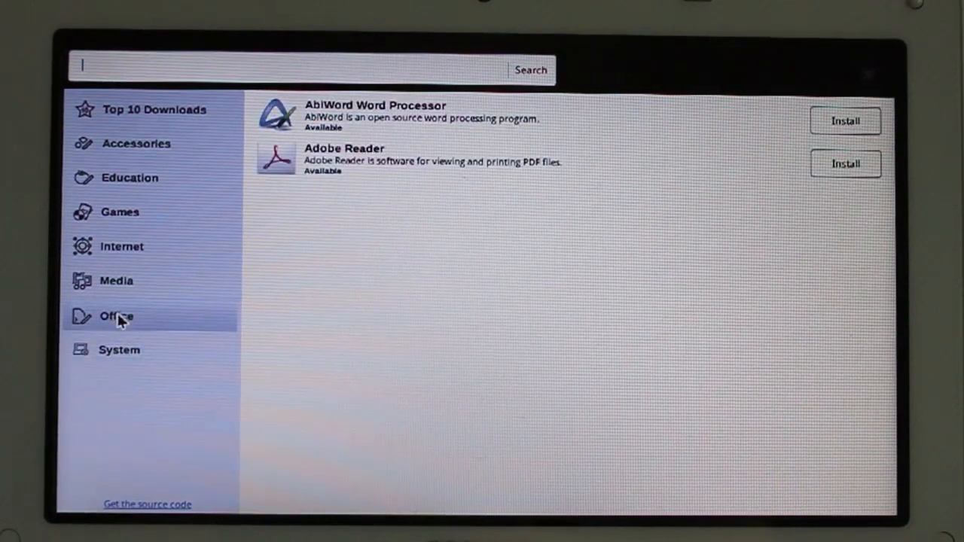
pyautogui.moveTo(874, 76)
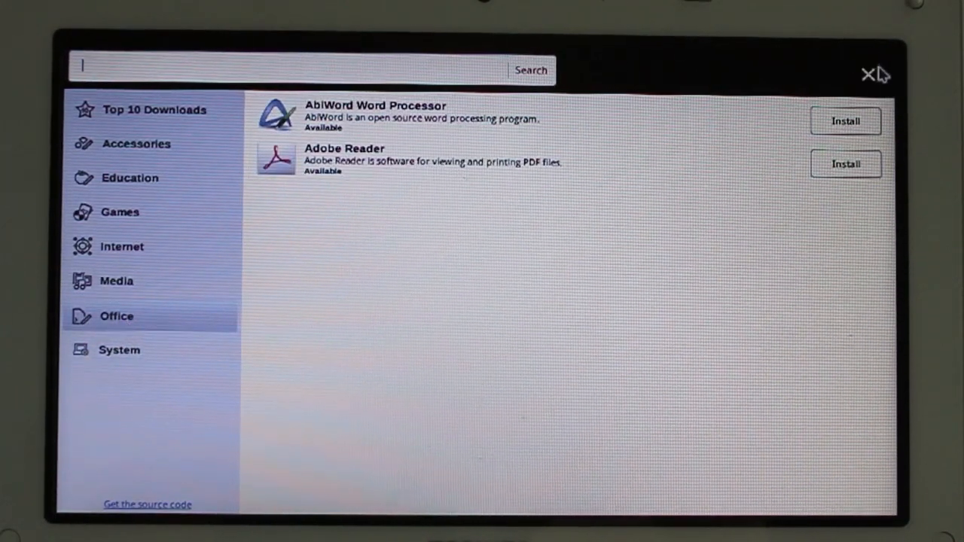
pyautogui.click(868, 75)
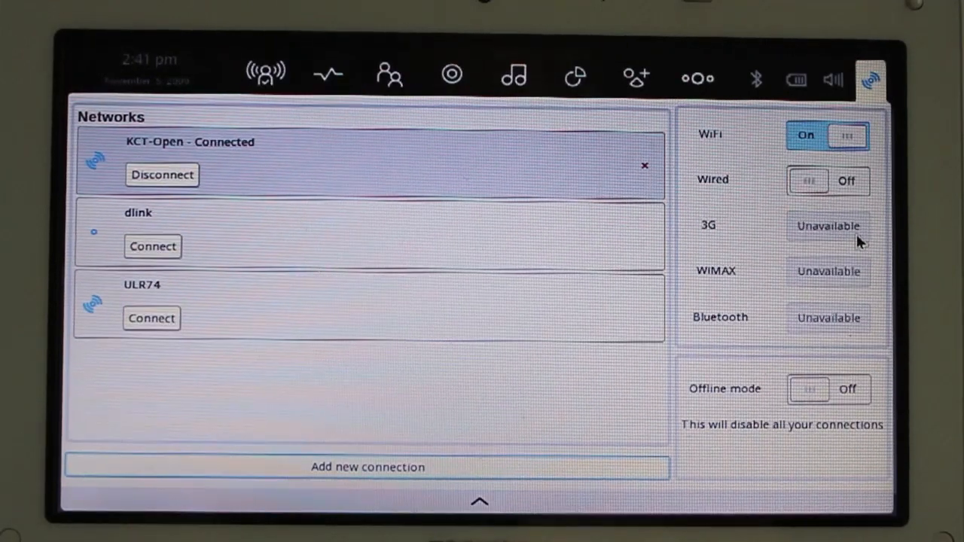
pyautogui.moveTo(819, 328)
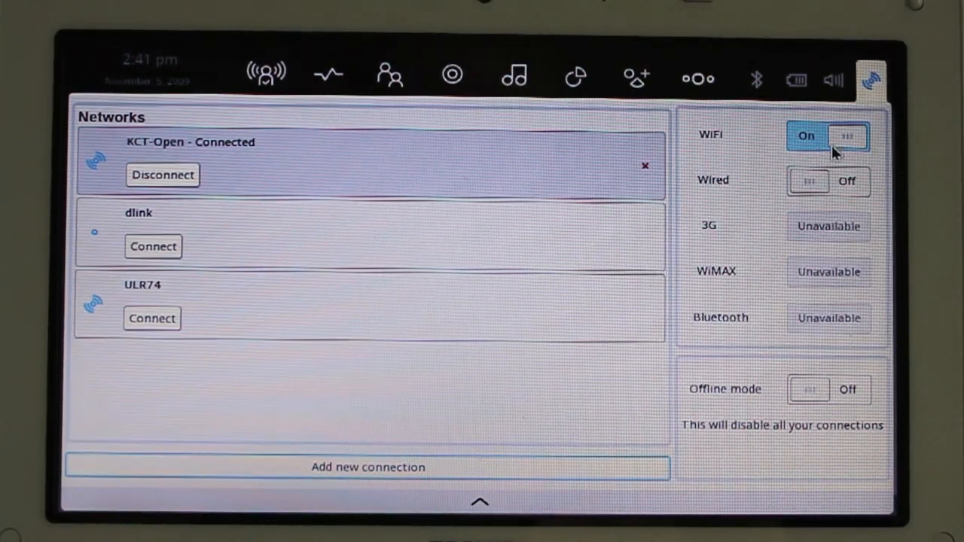
pyautogui.moveTo(832, 79)
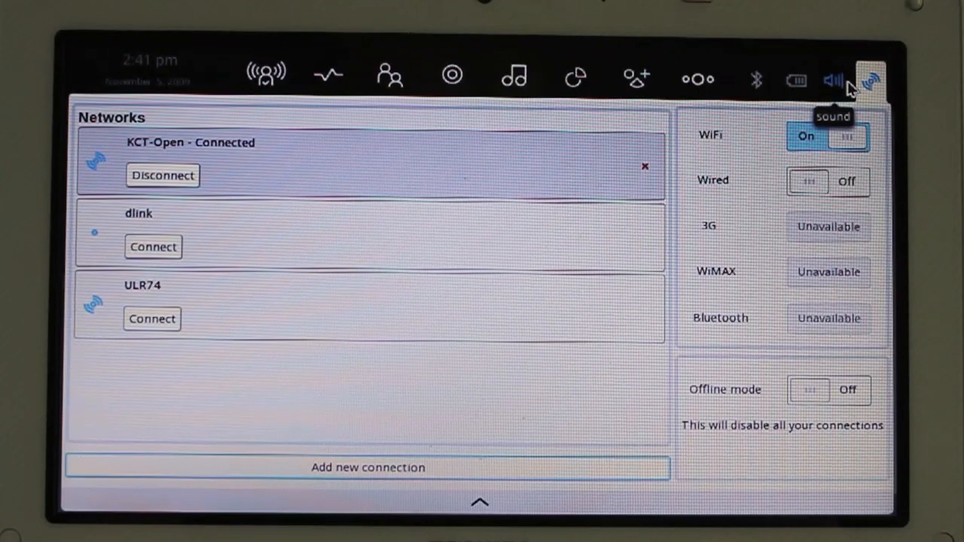
# - Bring up the sound settings panel from the top toolbar
pyautogui.click(831, 75)
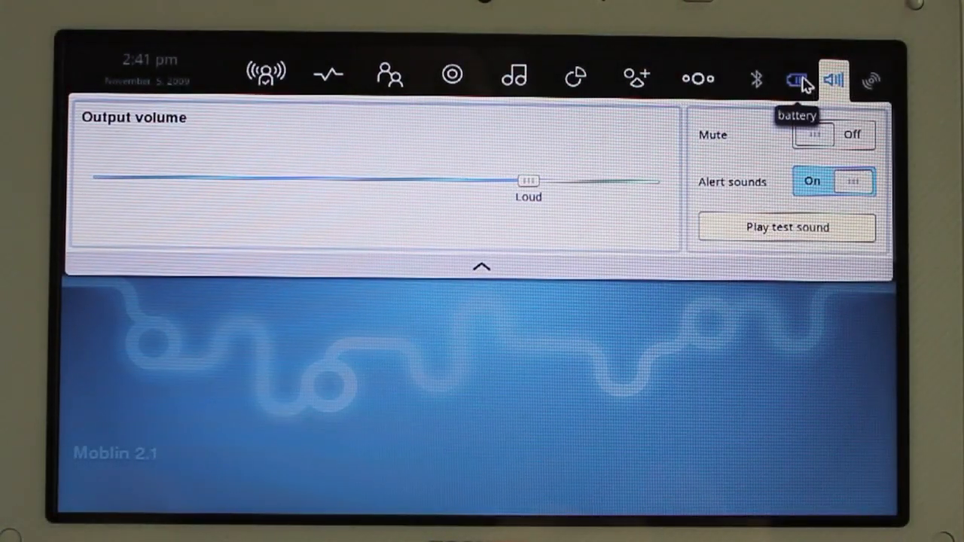
pyautogui.moveTo(810, 235)
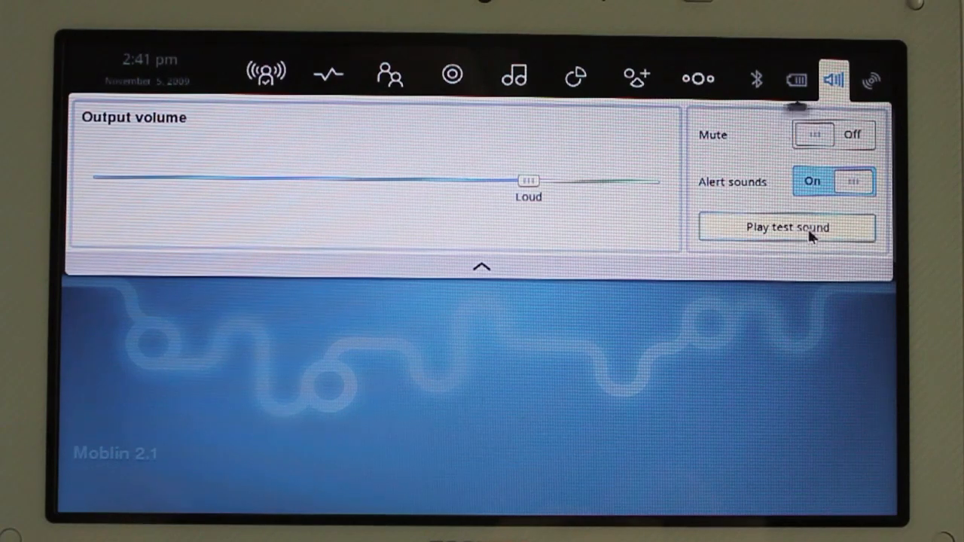
# - Adjust the output volume slider, view the Bluetooth devices panel, then the zones overview
pyautogui.moveTo(528, 181); pyautogui.dragTo(274, 178)
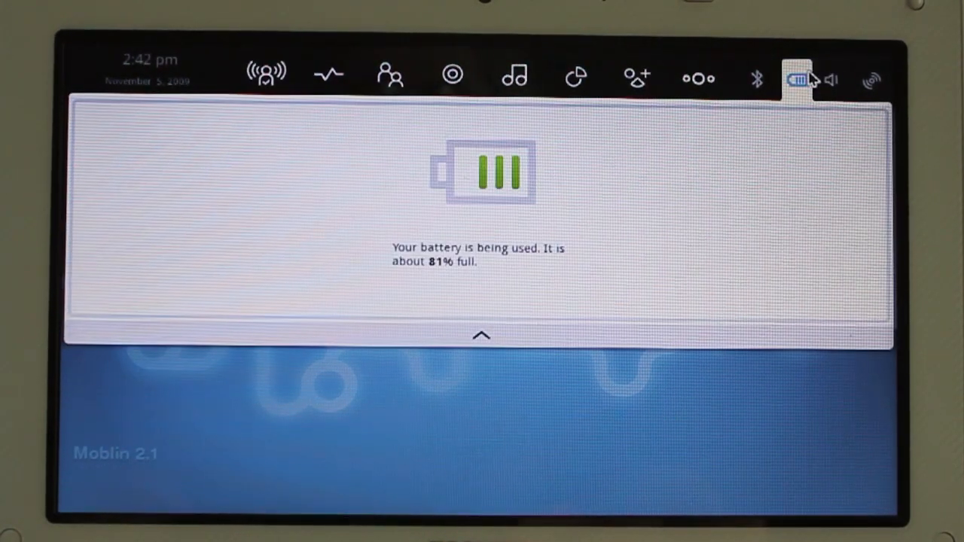
pyautogui.moveTo(527, 223)
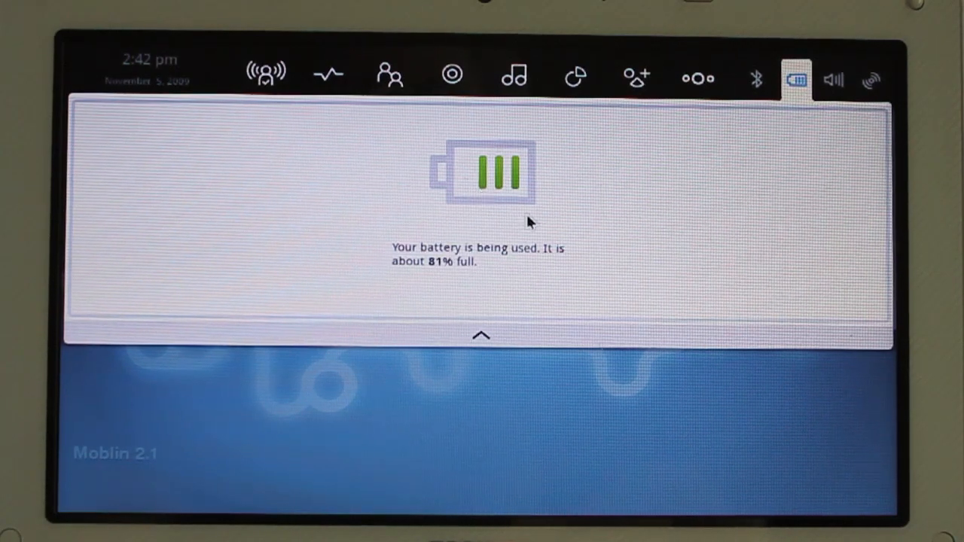
pyautogui.moveTo(554, 229)
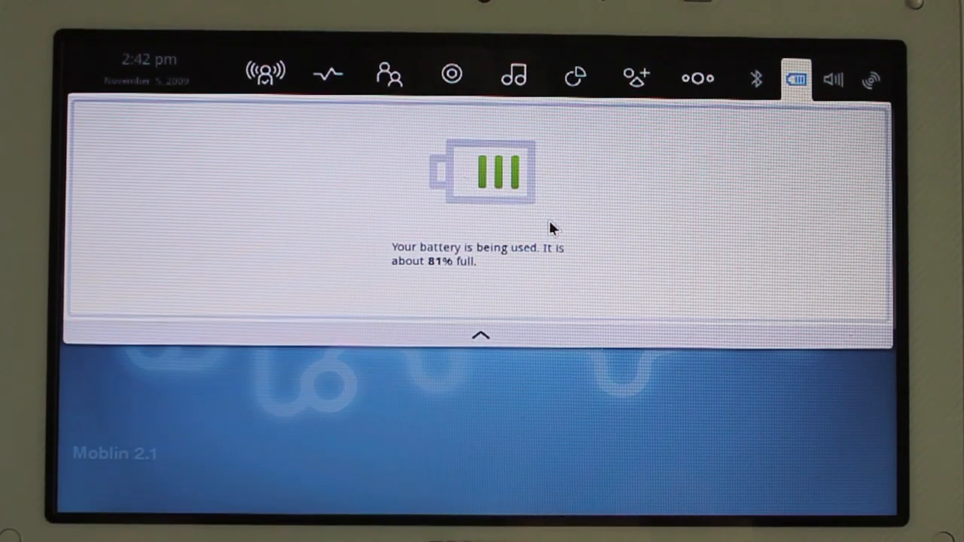
pyautogui.click(757, 78)
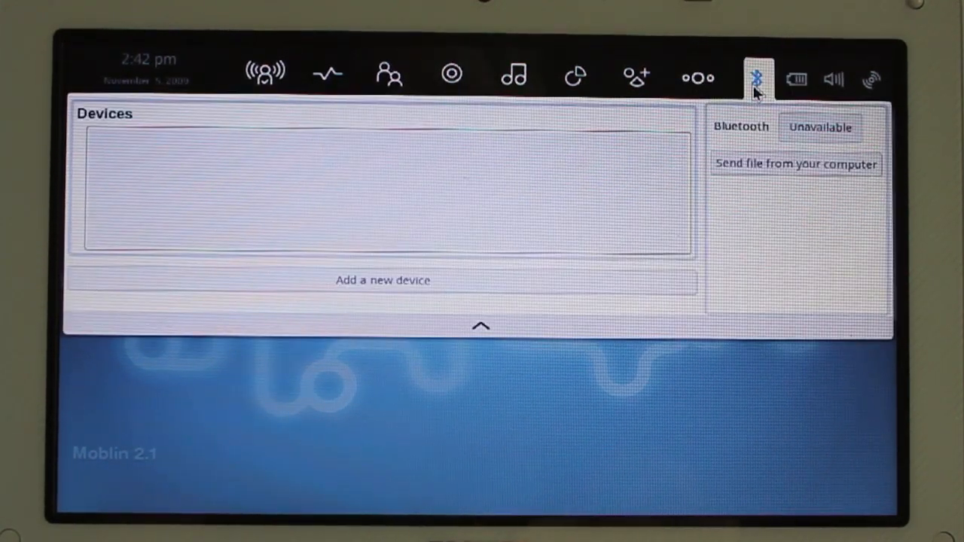
pyautogui.moveTo(696, 79)
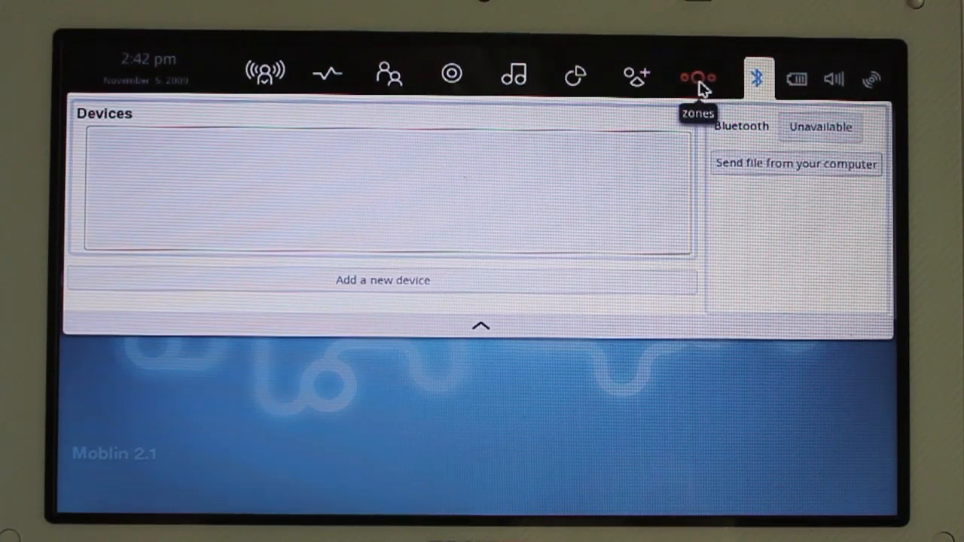
pyautogui.click(697, 75)
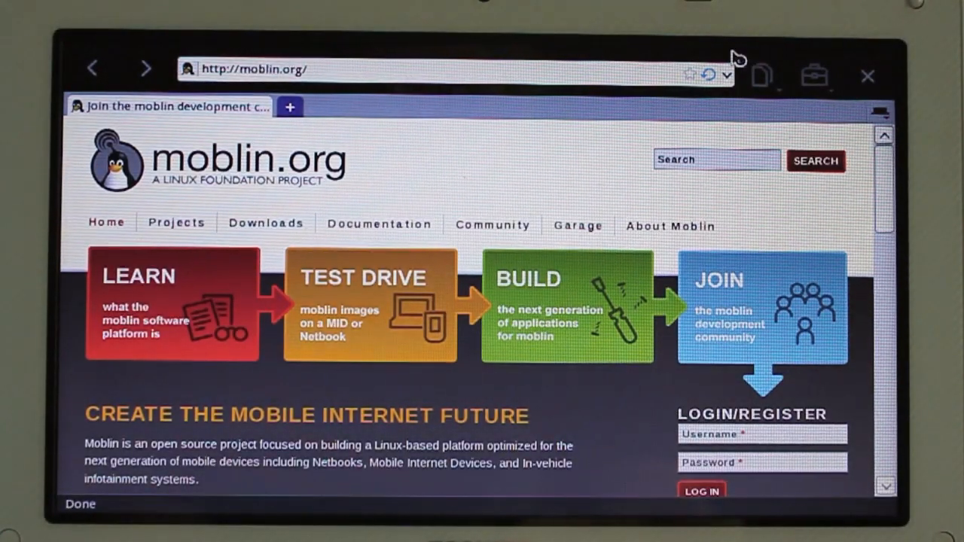
# - Switch between the zones overview and Applications list and launch Calculator from Accessories
pyautogui.click(636, 76)
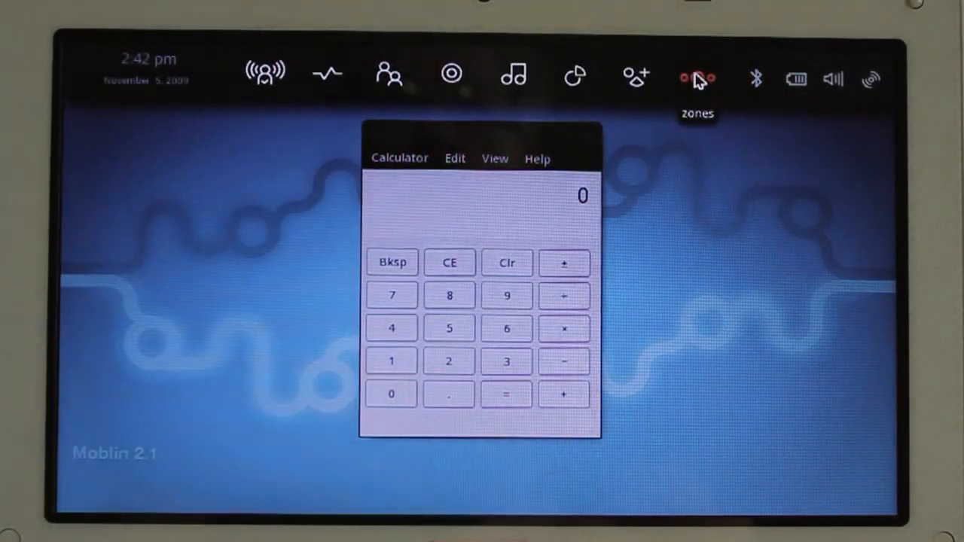
pyautogui.click(696, 76)
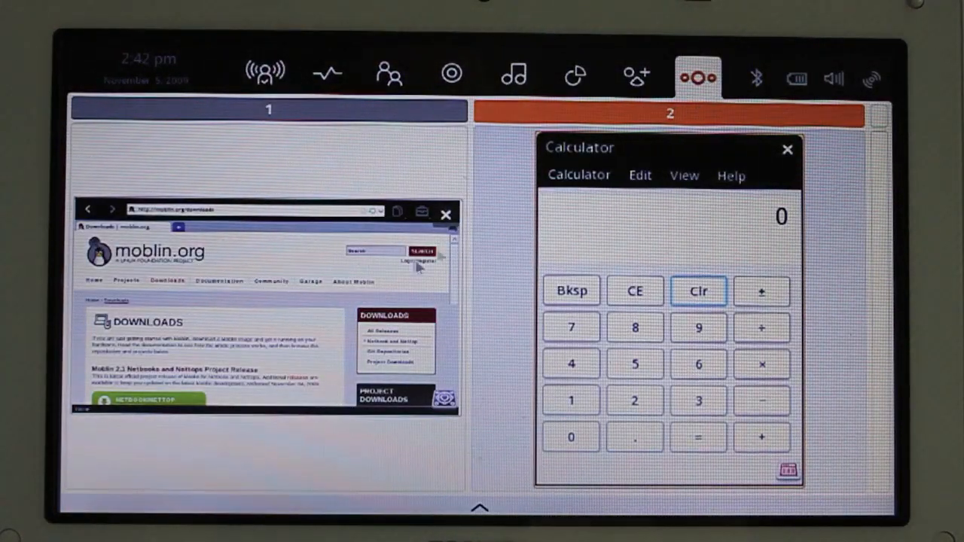
pyautogui.click(635, 74)
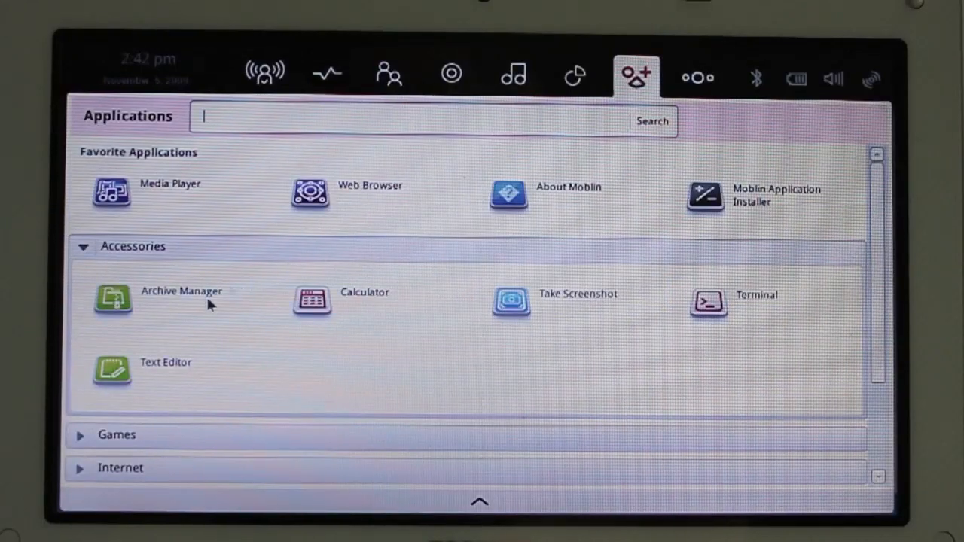
pyautogui.click(310, 302)
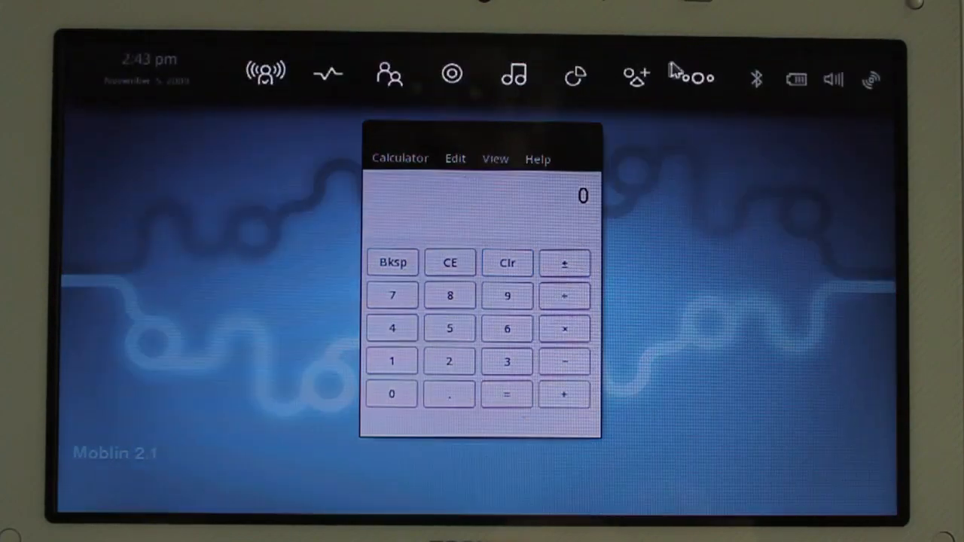
# - Hop through the zones and media panel, then close the Calculator window
pyautogui.click(693, 75)
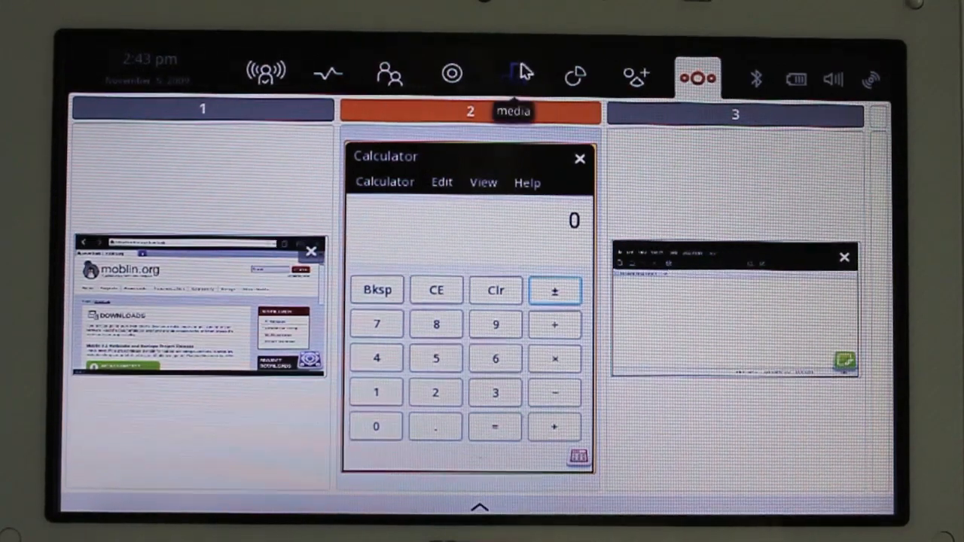
pyautogui.click(512, 75)
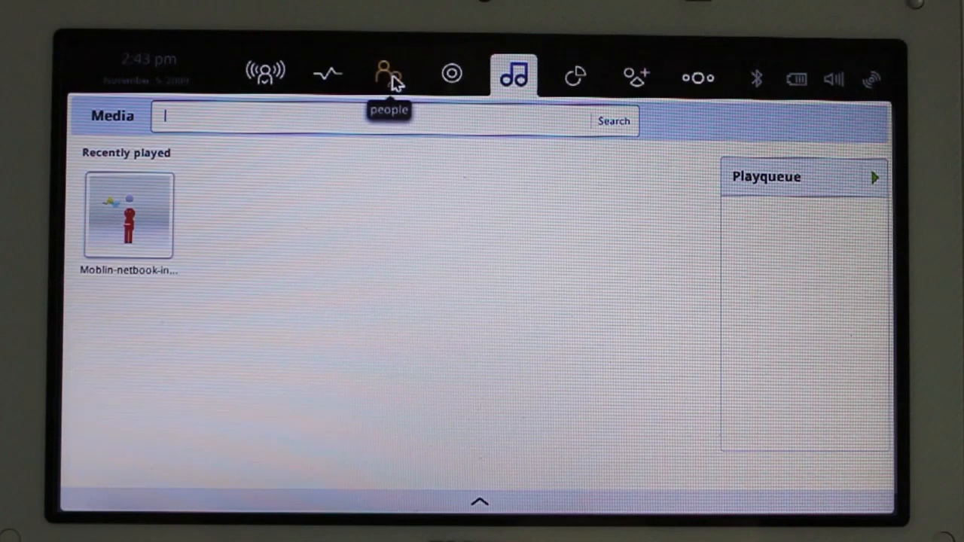
pyautogui.click(576, 75)
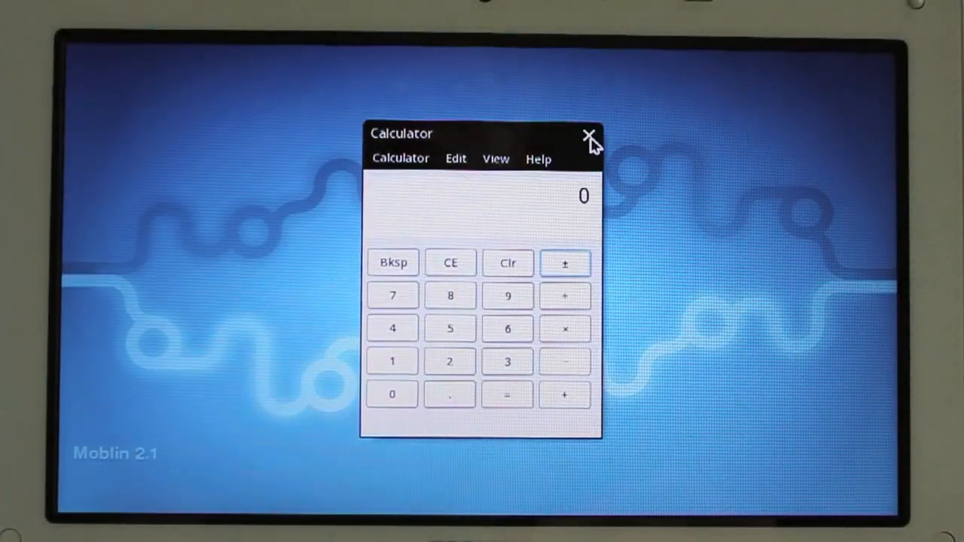
pyautogui.click(591, 136)
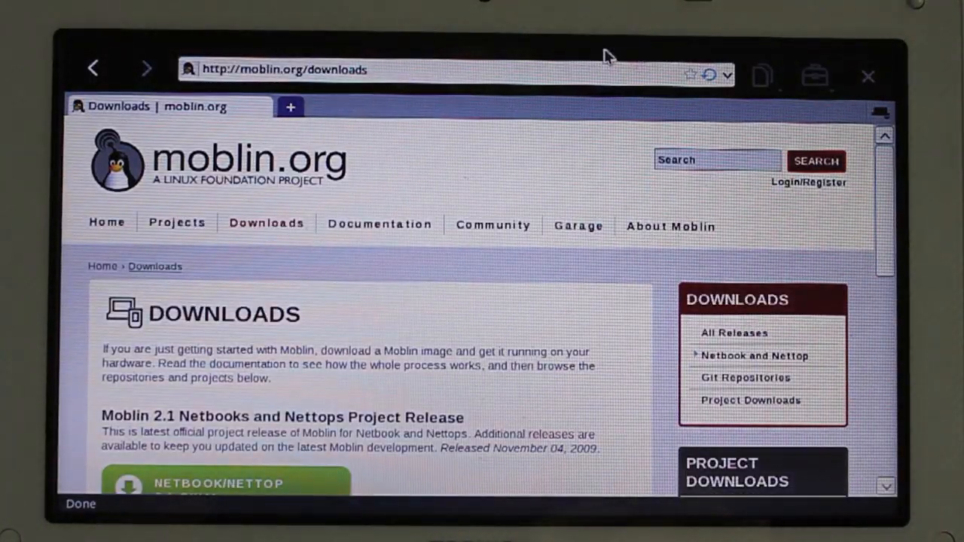
pyautogui.moveTo(595, 173)
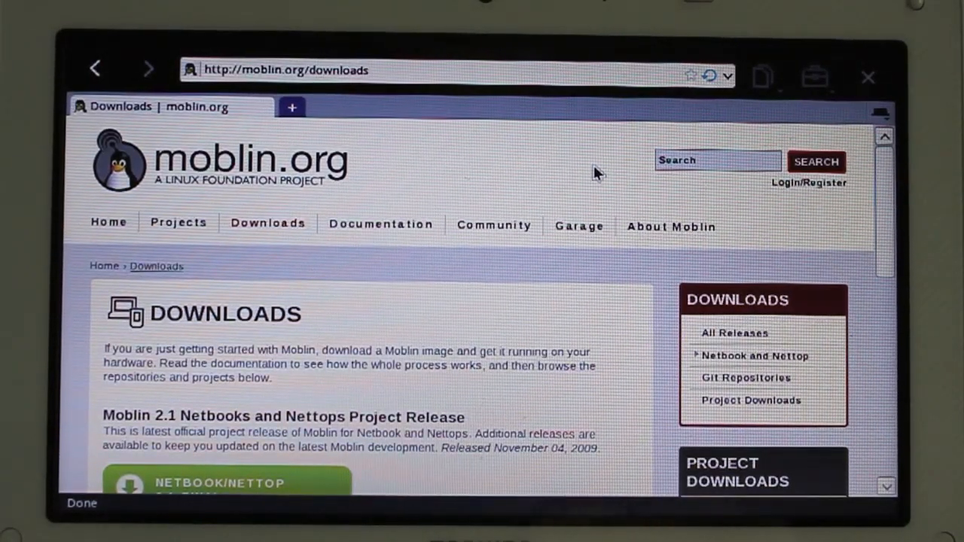
pyautogui.moveTo(867, 78)
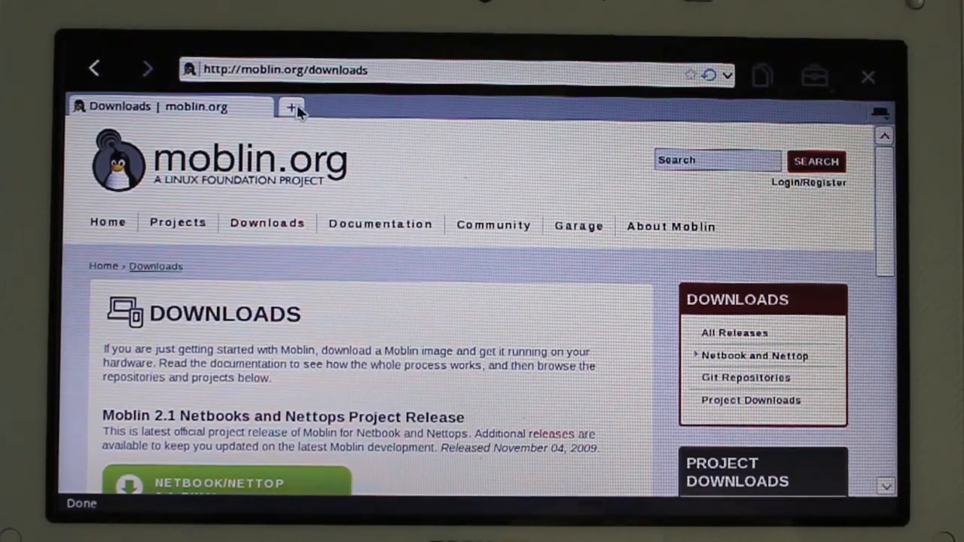
# - In a new tab, run a web search about fixing an Apple keyboard with foil and skim the results
pyautogui.click(290, 107)
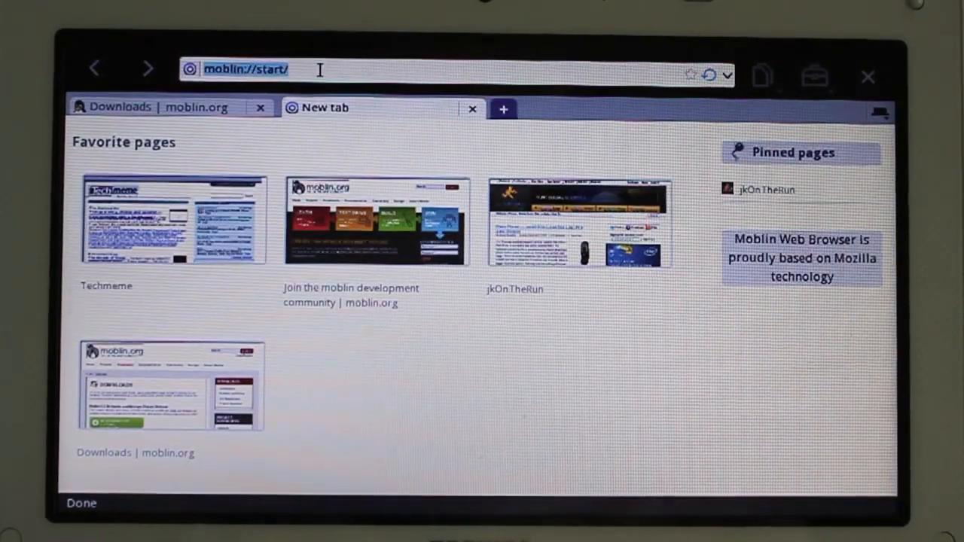
pyautogui.write('engadget.c')
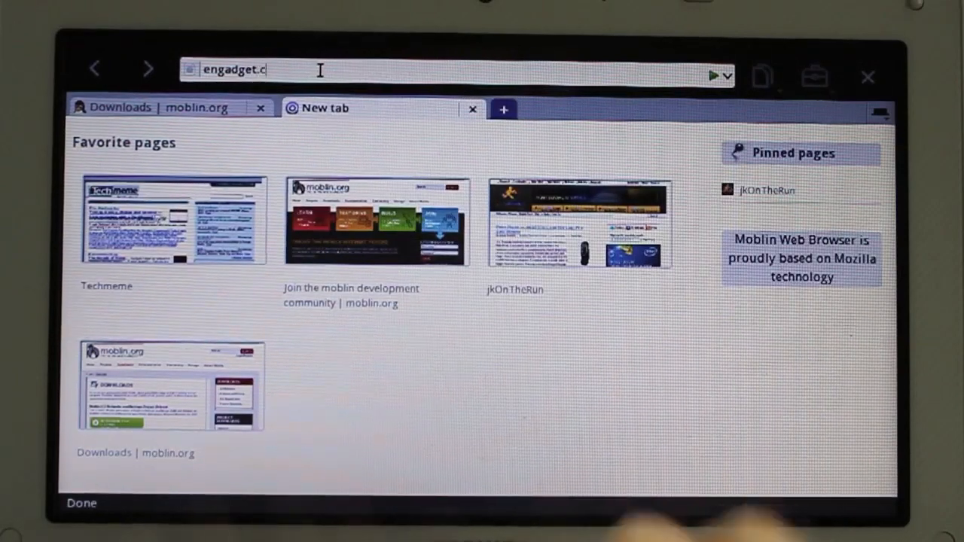
pyautogui.write('om')
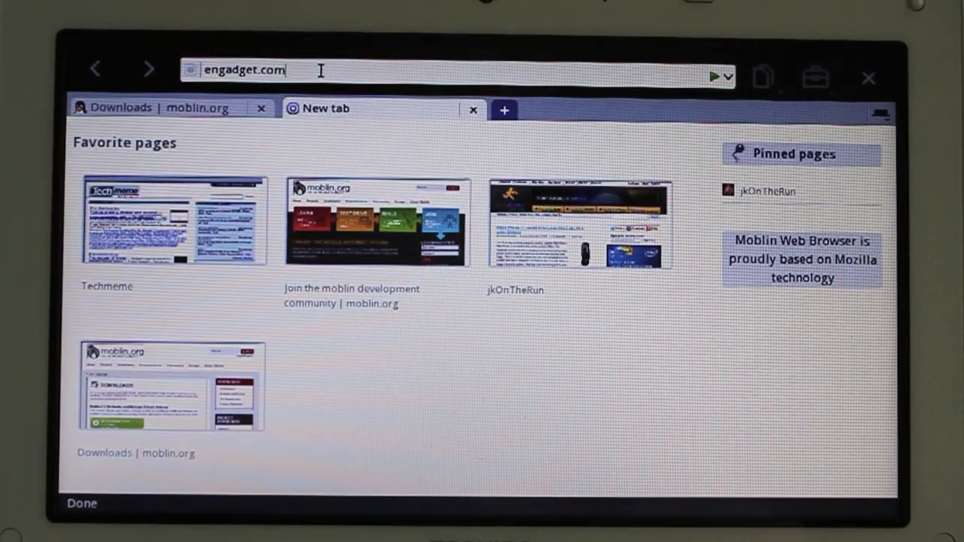
pyautogui.press('BackSpace')
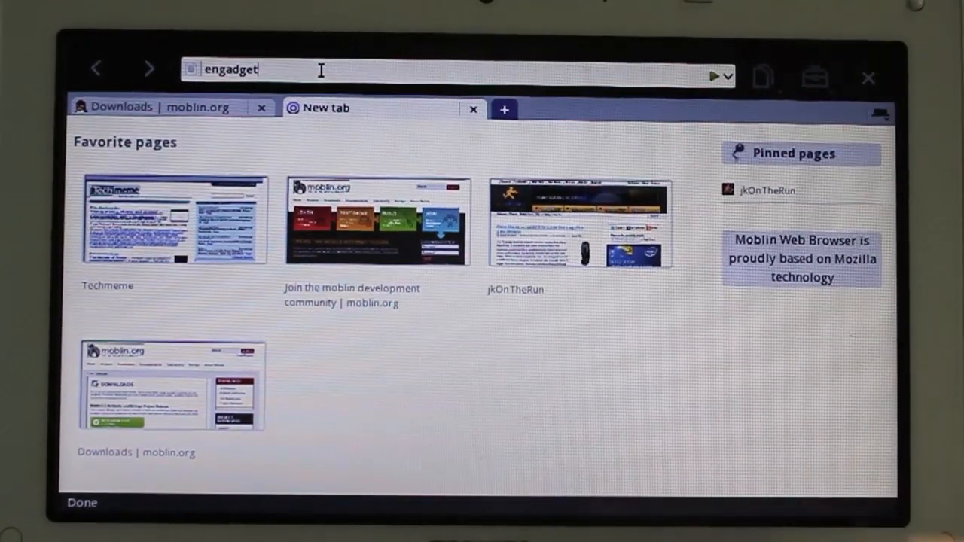
pyautogui.press('BackSpace')
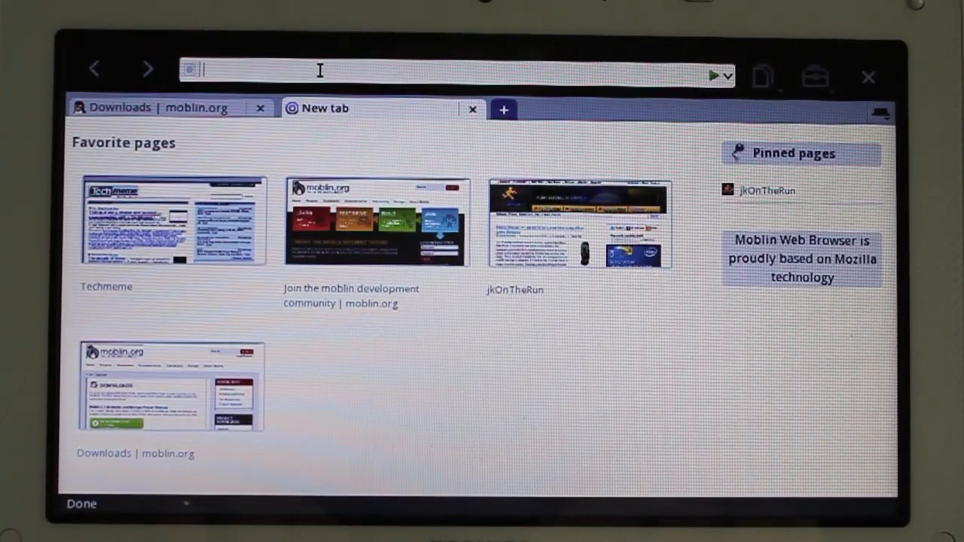
pyautogui.write('fix apple keyboard with')
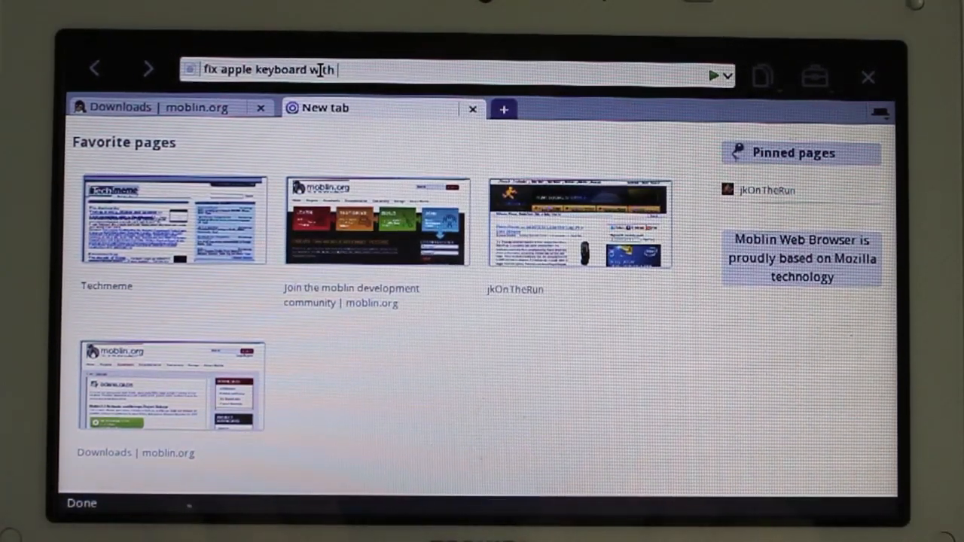
pyautogui.write('foil')
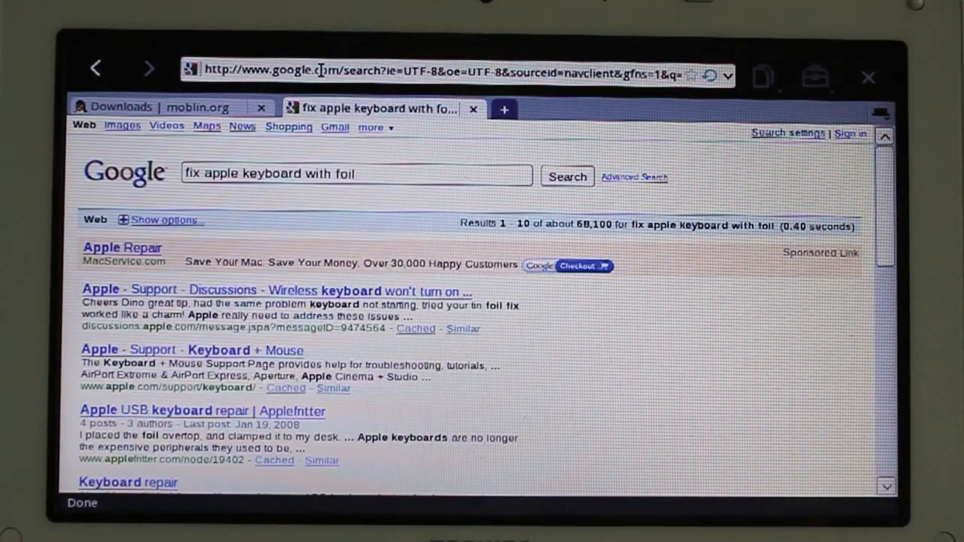
pyautogui.scroll(-3)
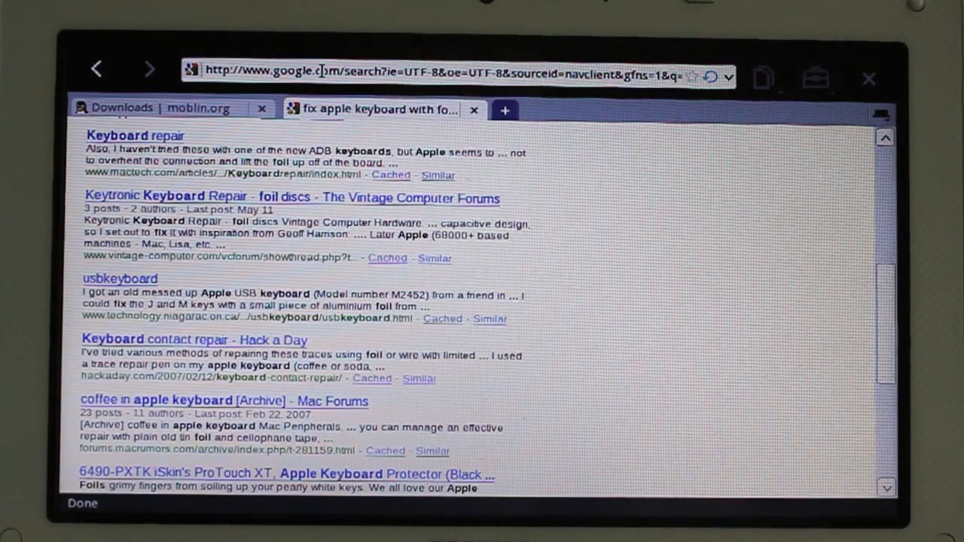
pyautogui.scroll(3)
pyautogui.write('e')
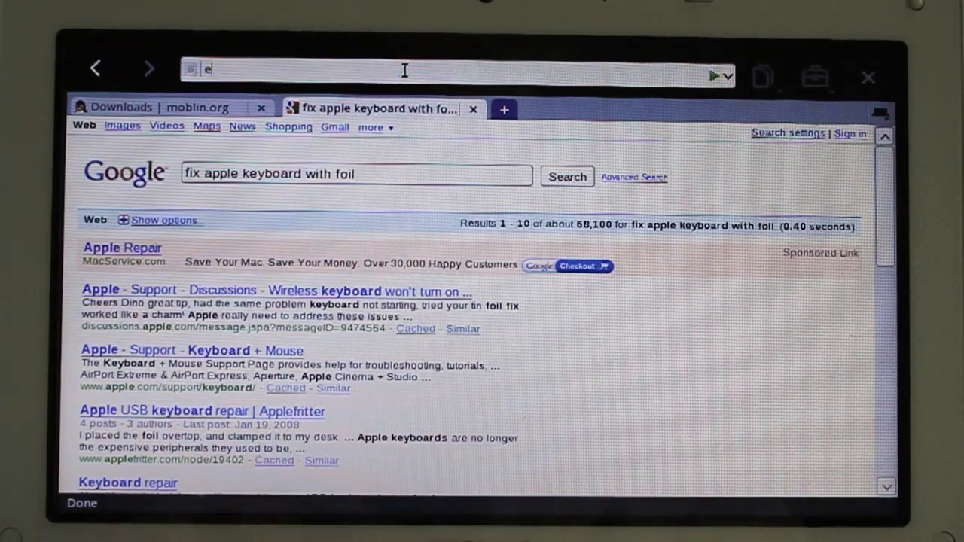
# - Load engadget.com in that tab and scroll its front page
pyautogui.write('ngadget.com')
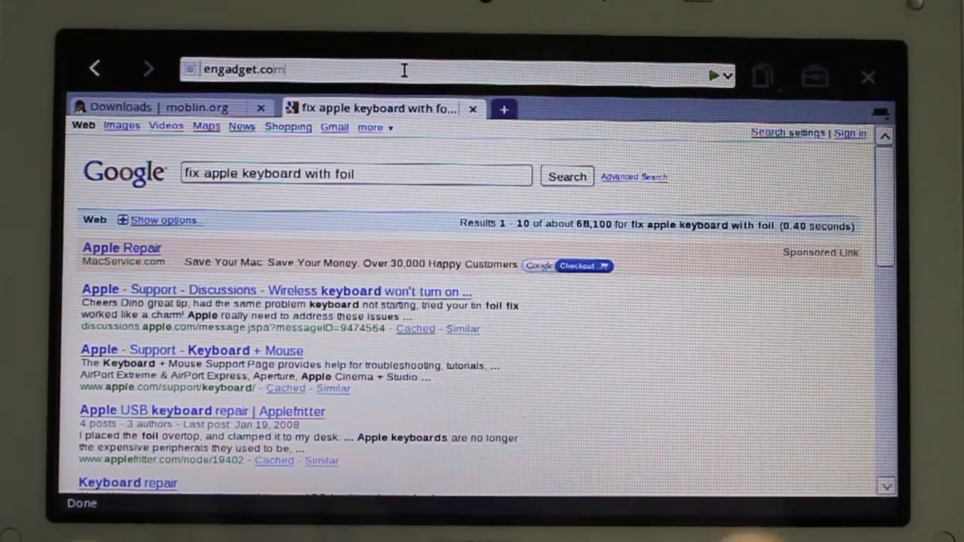
pyautogui.press('Return')
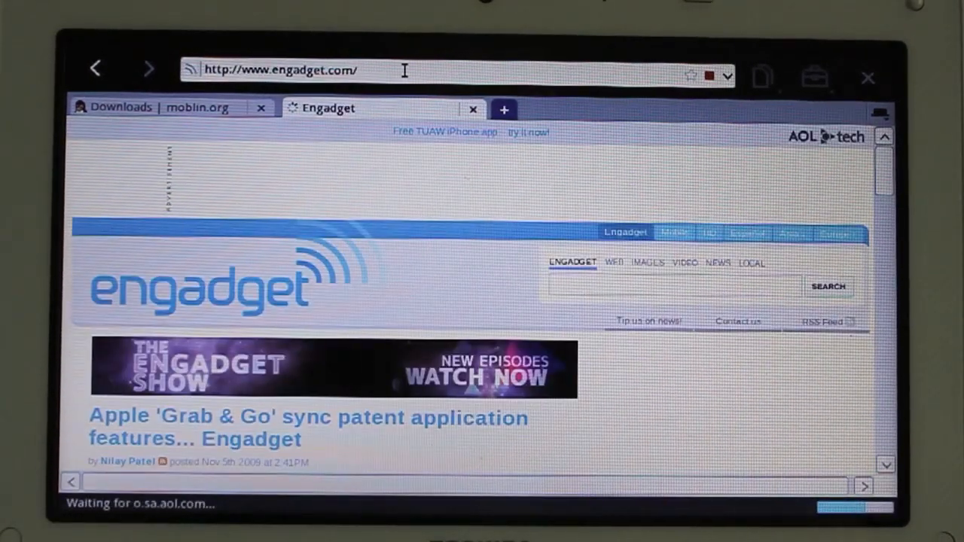
pyautogui.scroll(-3)
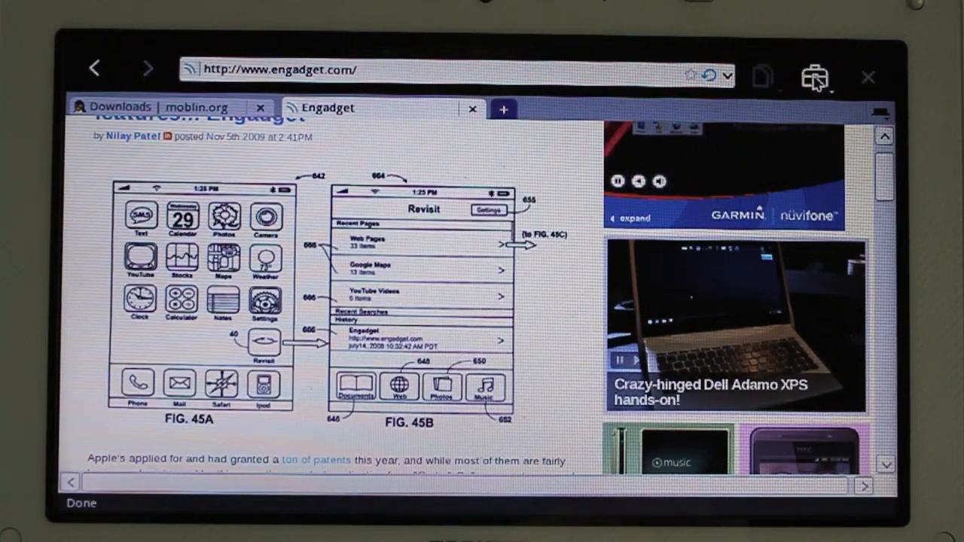
pyautogui.click(813, 75)
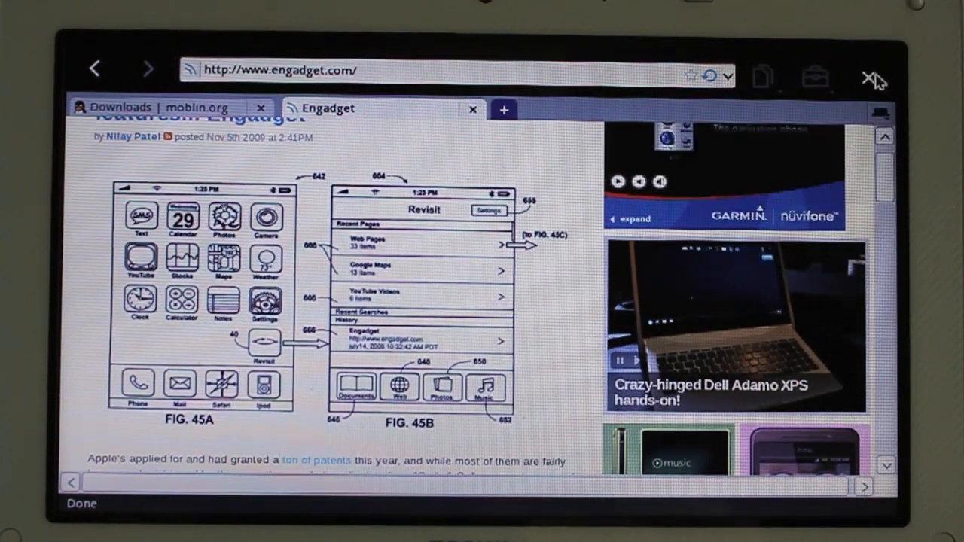
# - Quit the web browser, confirming its save-tabs prompt
pyautogui.click(870, 75)
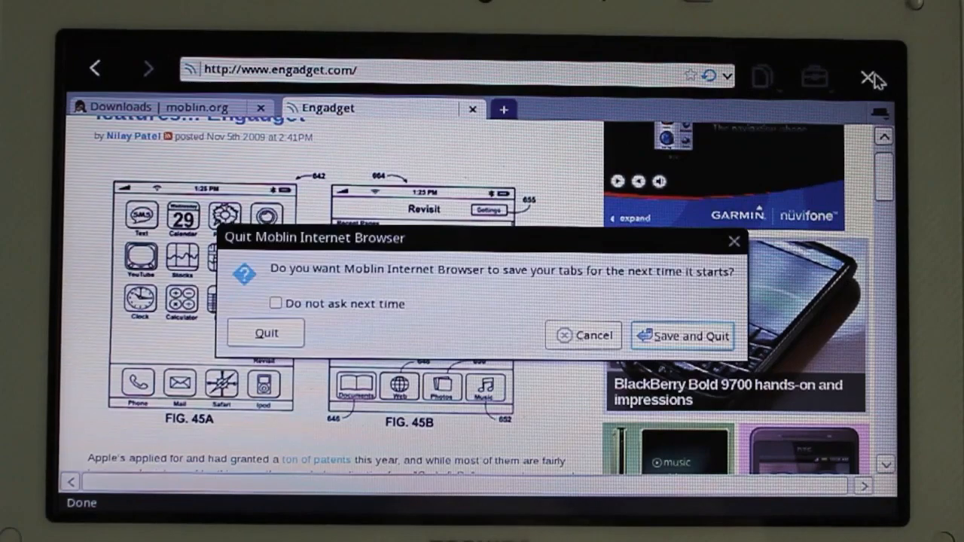
pyautogui.click(583, 336)
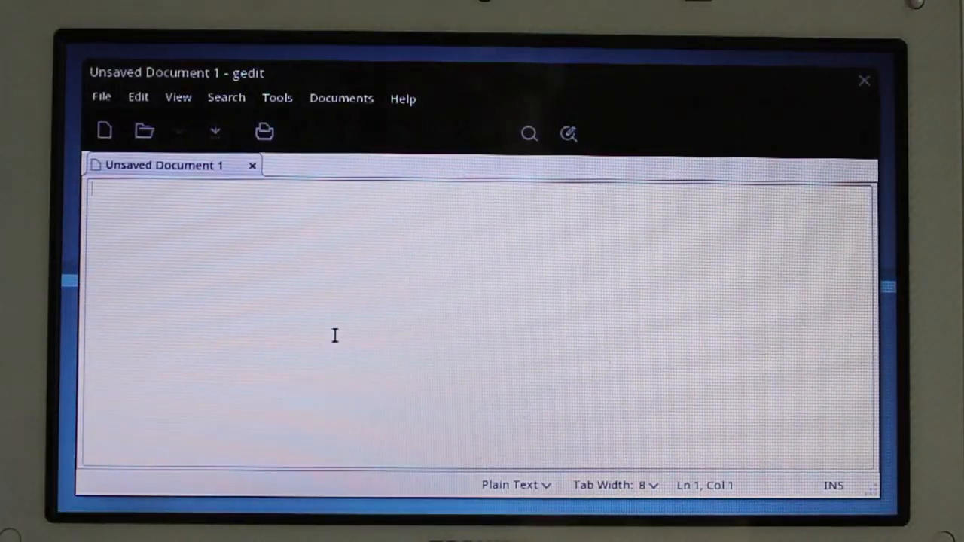
pyautogui.moveTo(865, 81)
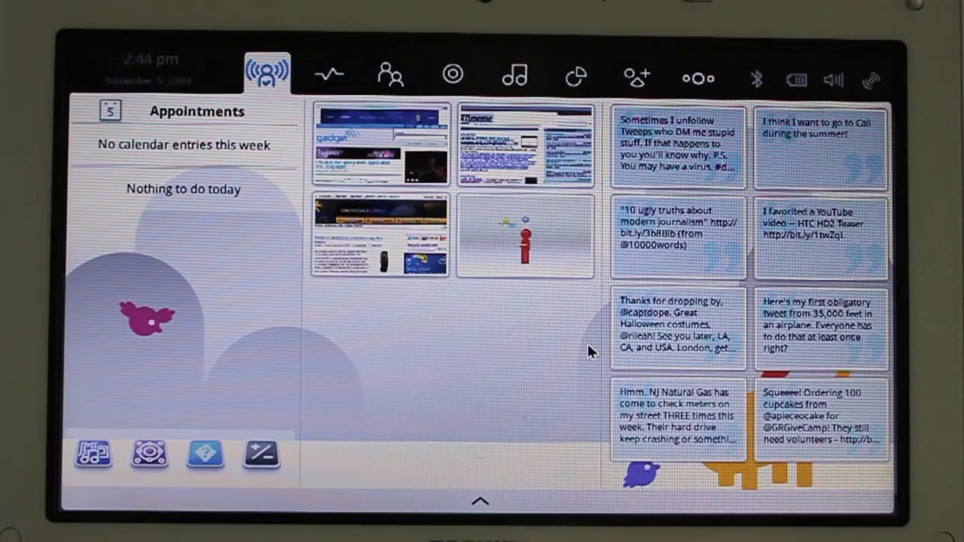
# - Expand and collapse a status update on the MyZone home screen
pyautogui.click(675, 226)
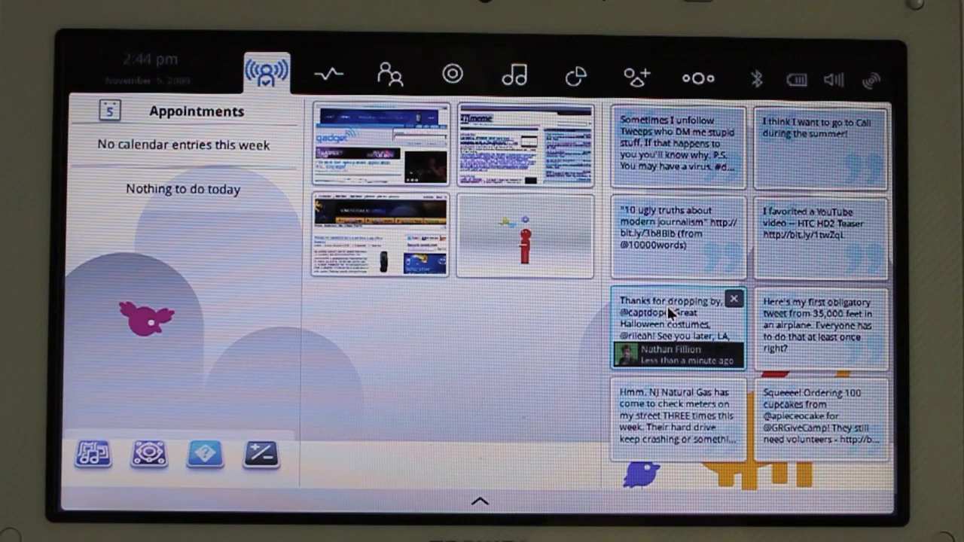
pyautogui.moveTo(672, 307)
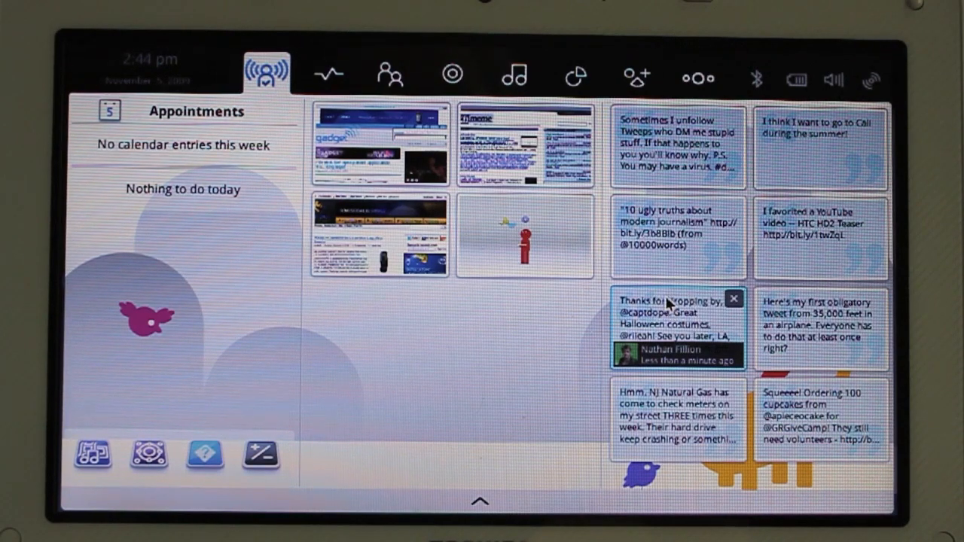
pyautogui.click(733, 299)
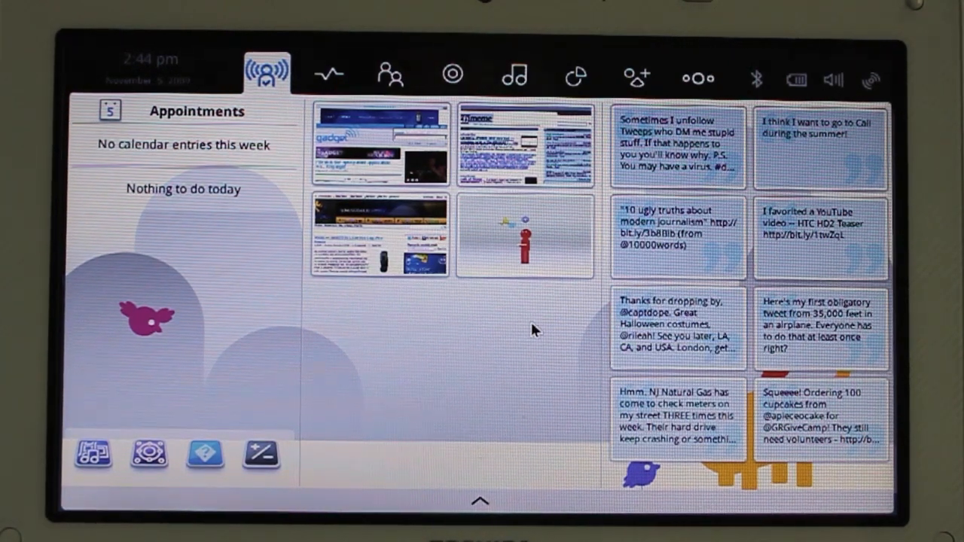